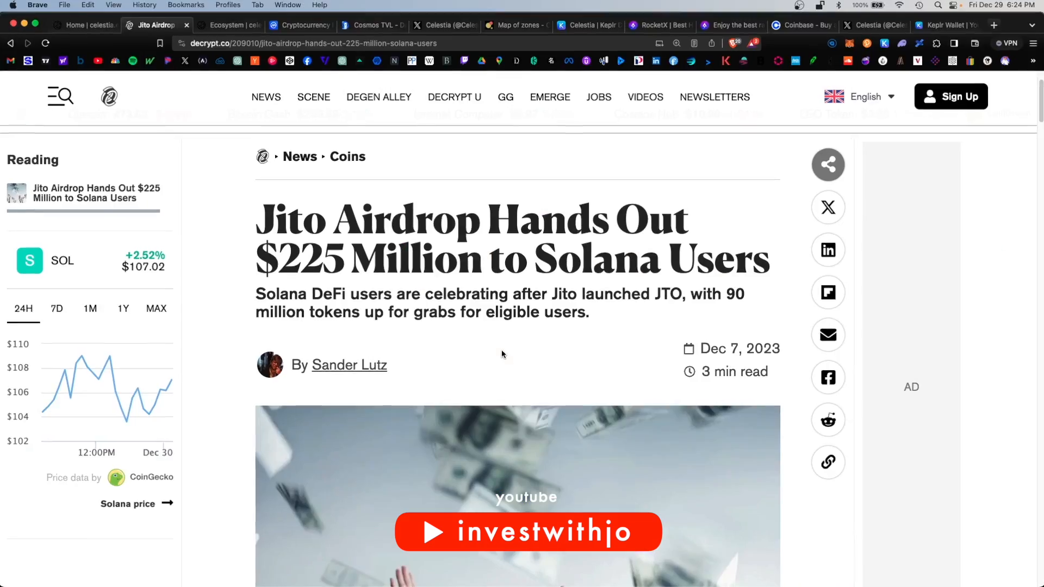
- Browse the Celestia ecosystem, Keplr staking, CoinMarketCap and DefiLlama tabs, ending on Map of Zones
left_click(216, 20)
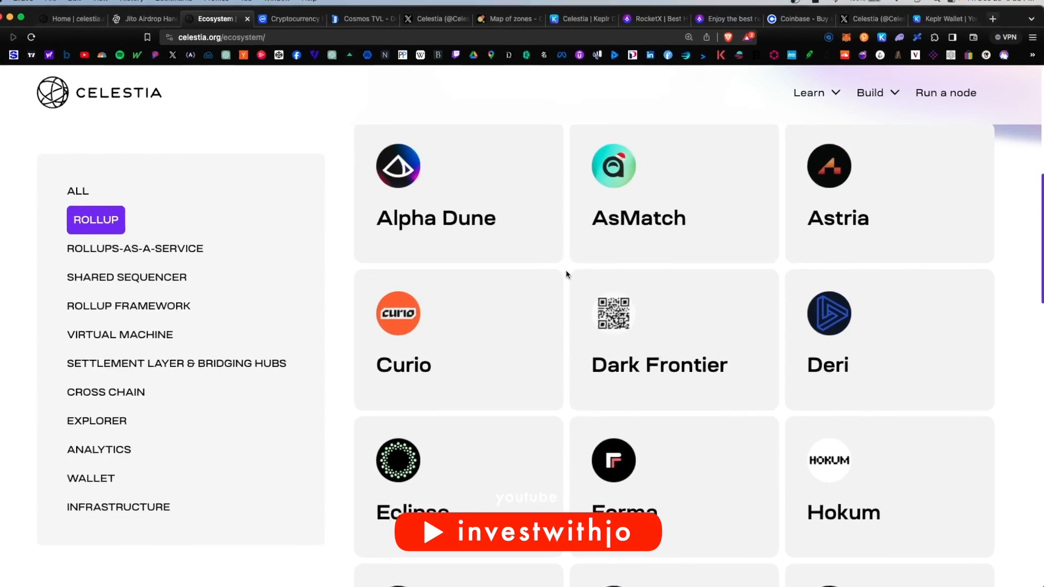
left_click(583, 24)
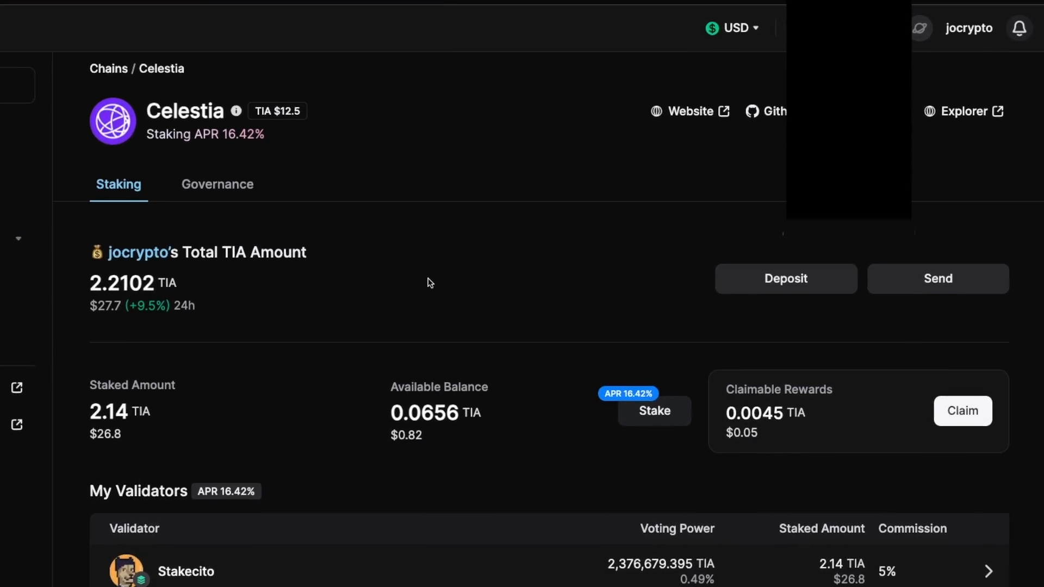
left_click(266, 9)
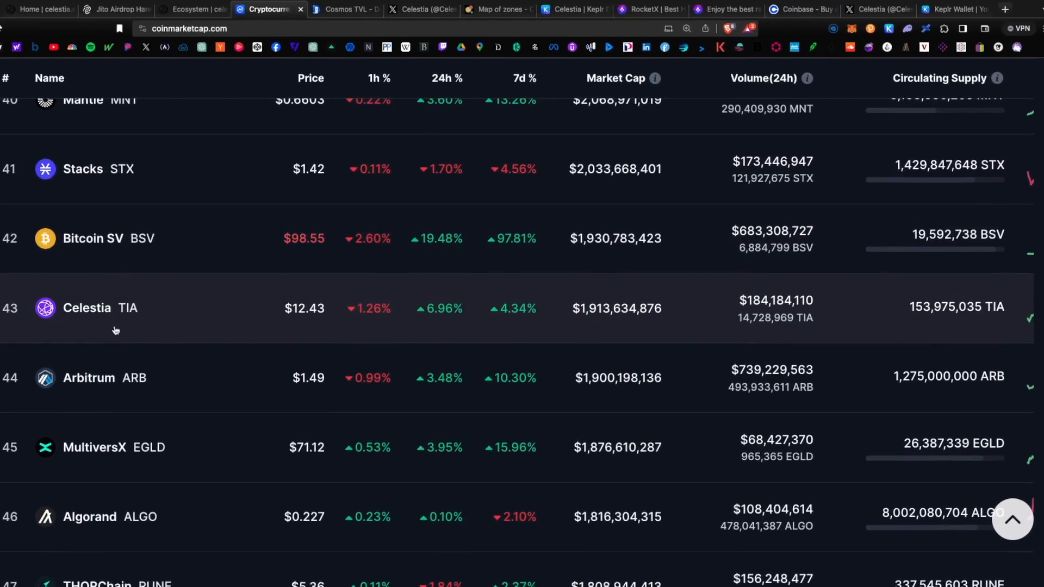
left_click(371, 26)
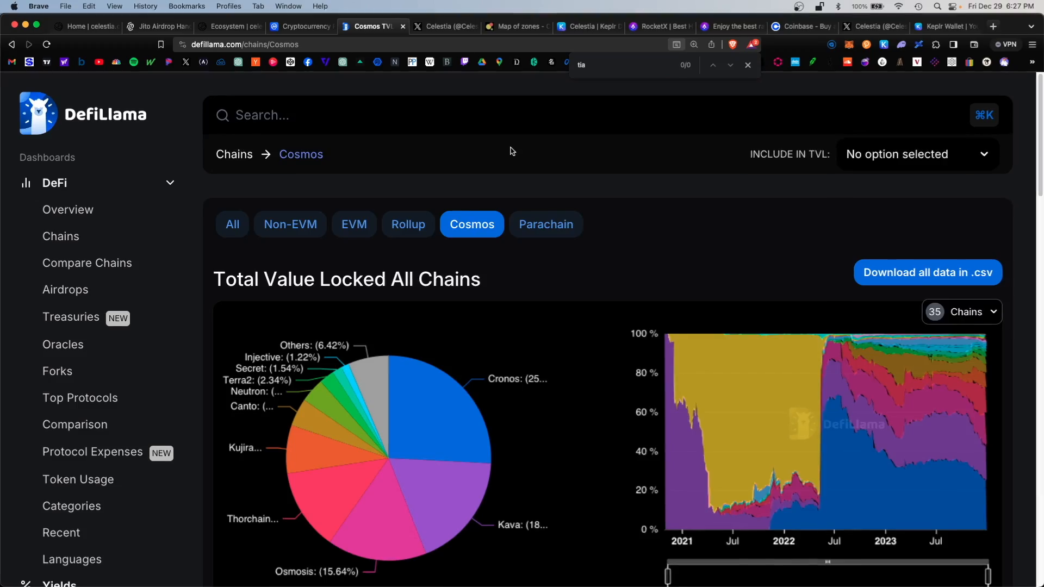
scroll("down", 3)
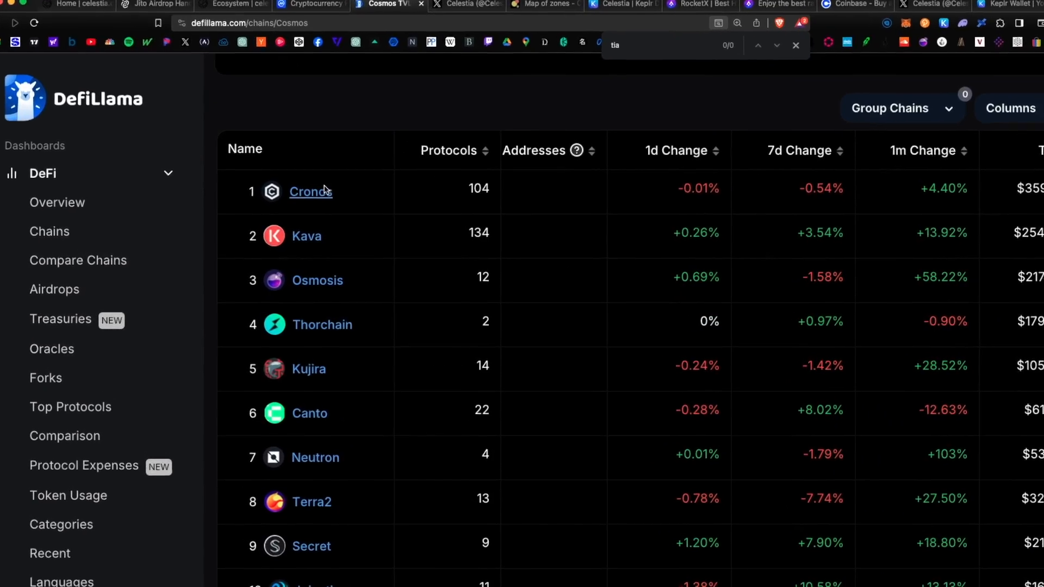
left_click(584, 27)
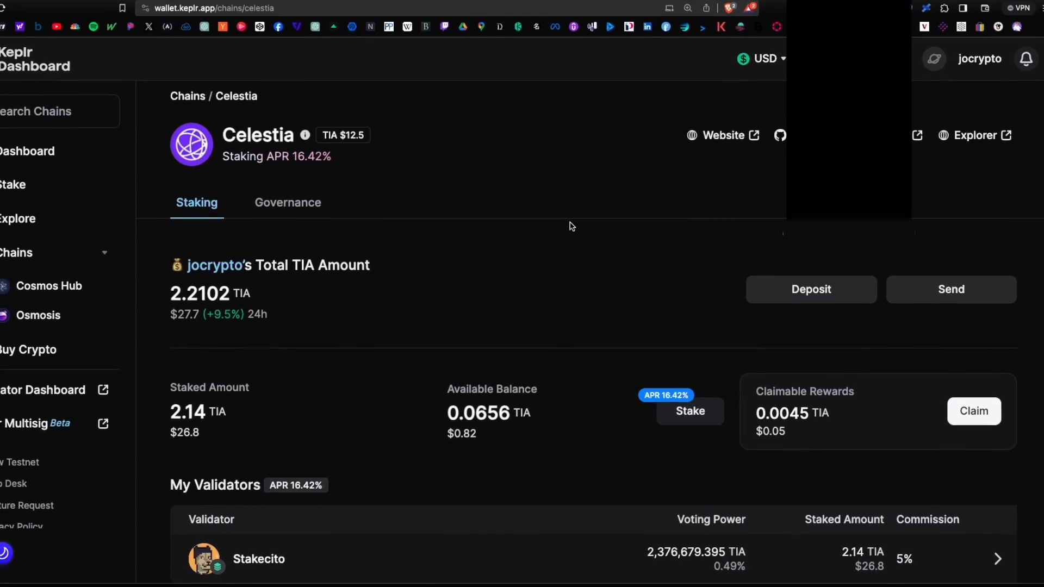
scroll("up", 3)
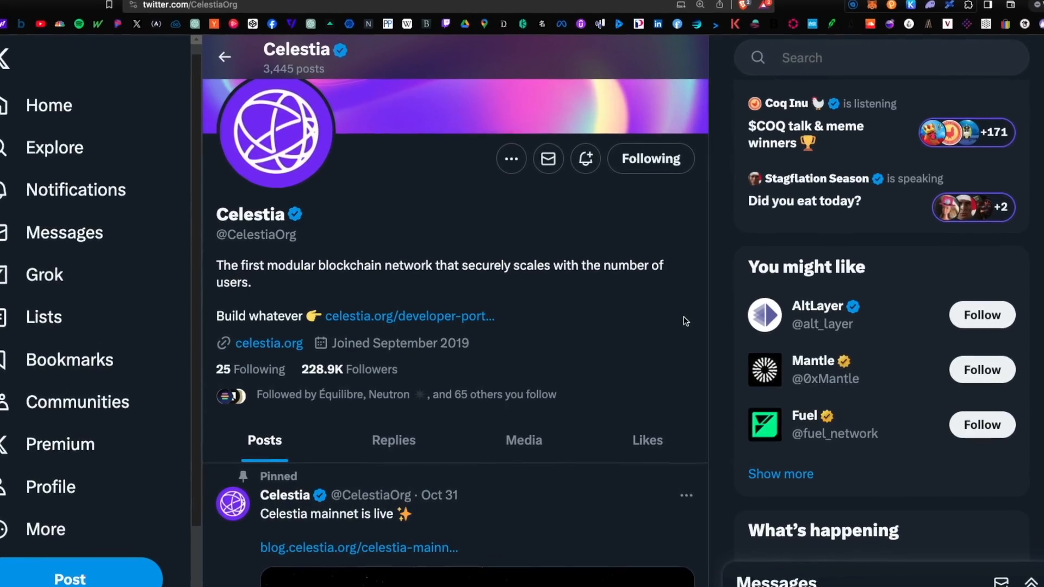
left_click(228, 26)
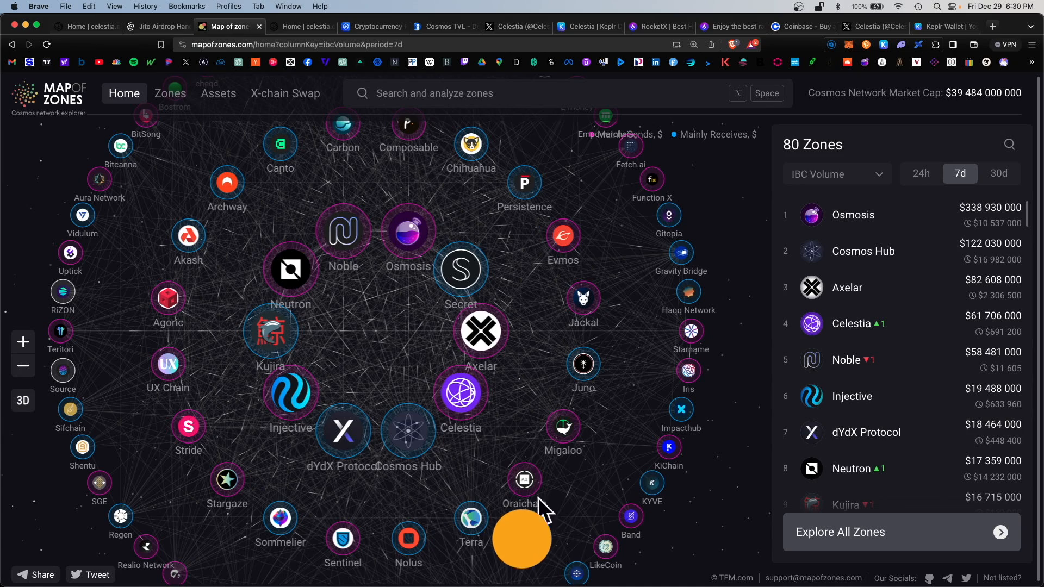
- Review Celestia on Map of Zones, then view celestia.org, its $12.38 CoinMarketCap page, and Keplr's site
left_click(460, 391)
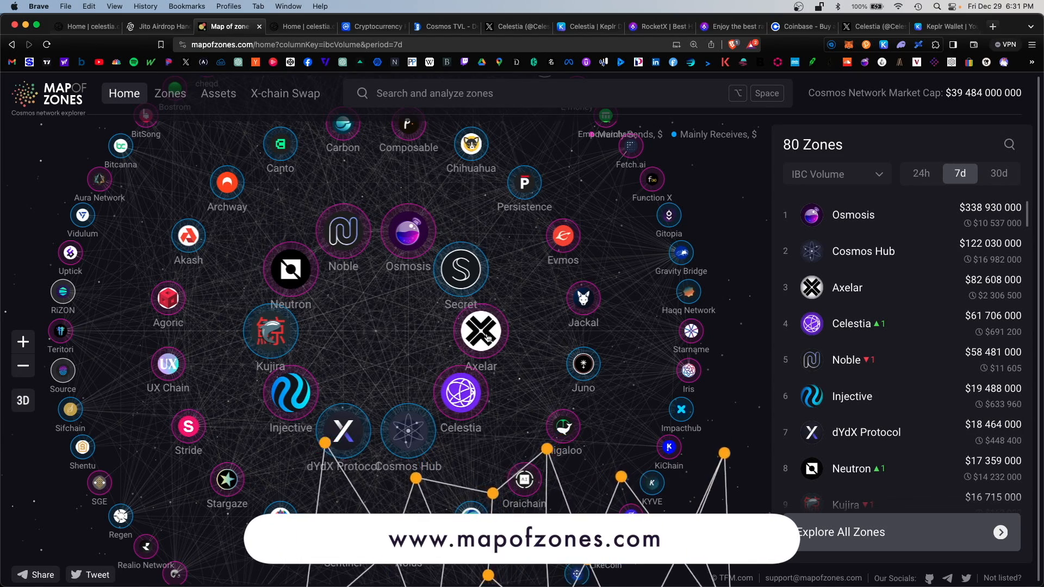
left_click(299, 26)
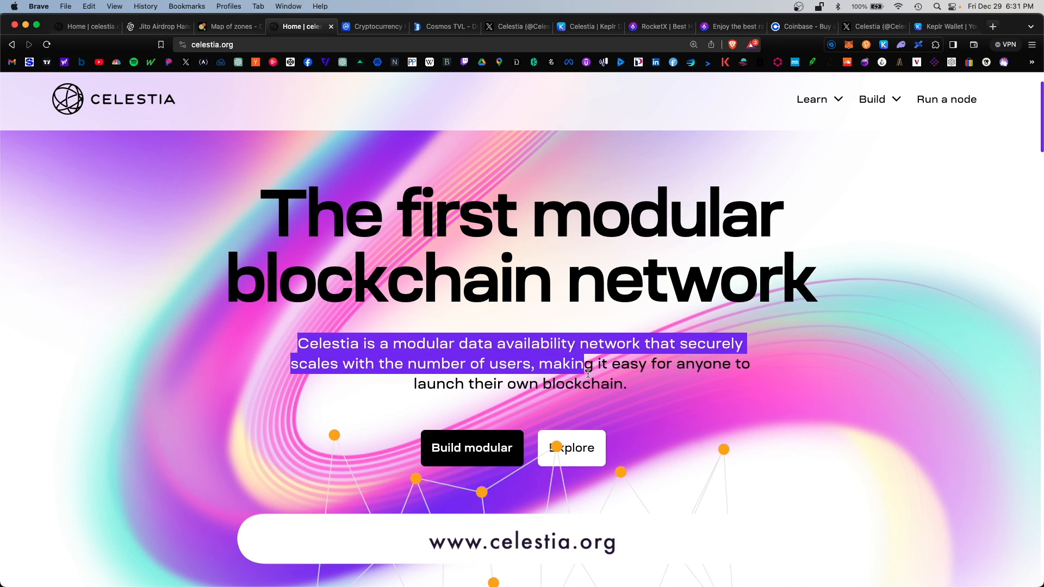
left_click(370, 26)
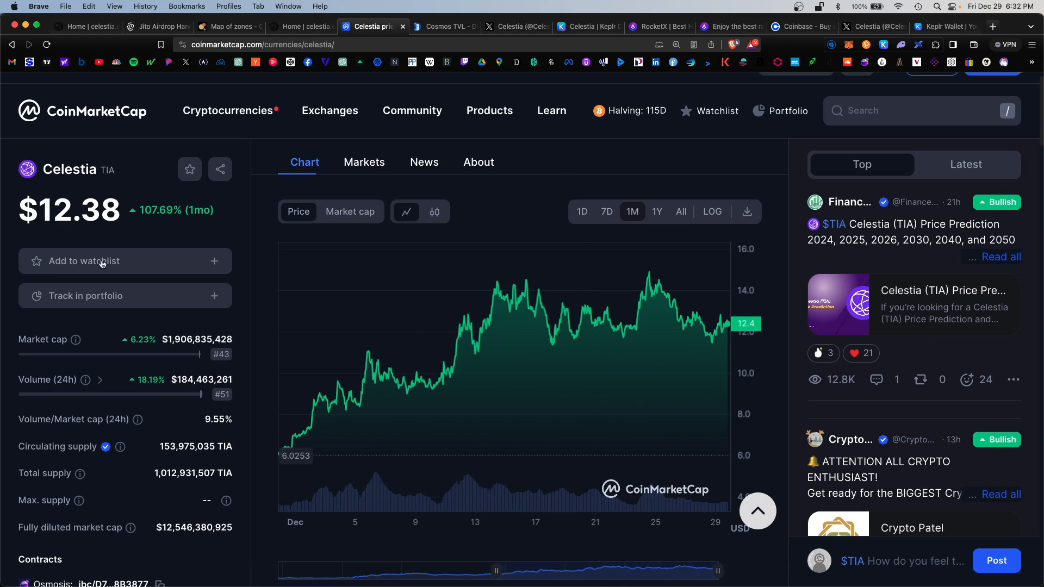
mouse_move(770, 164)
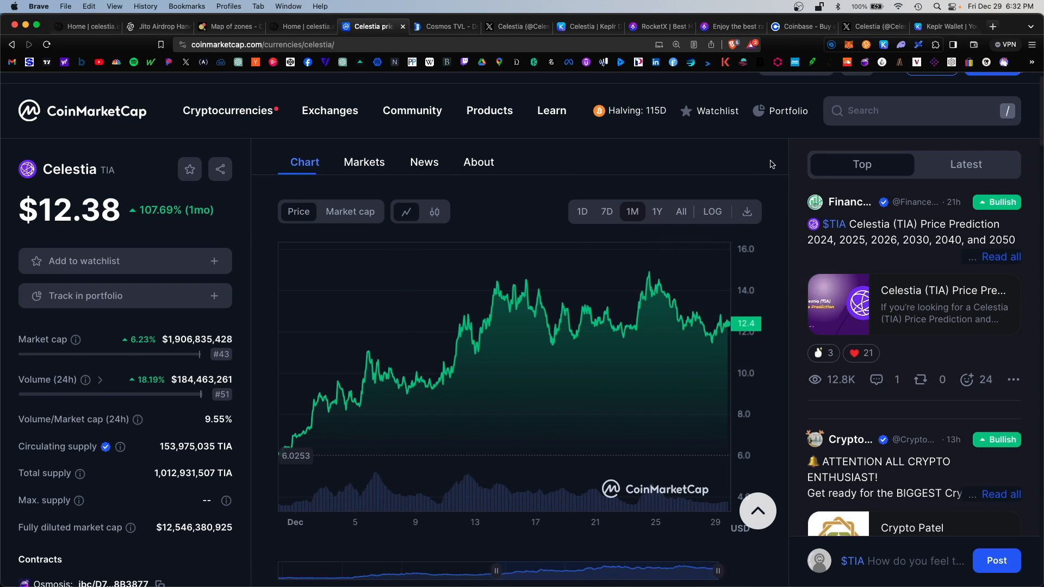
left_click(943, 26)
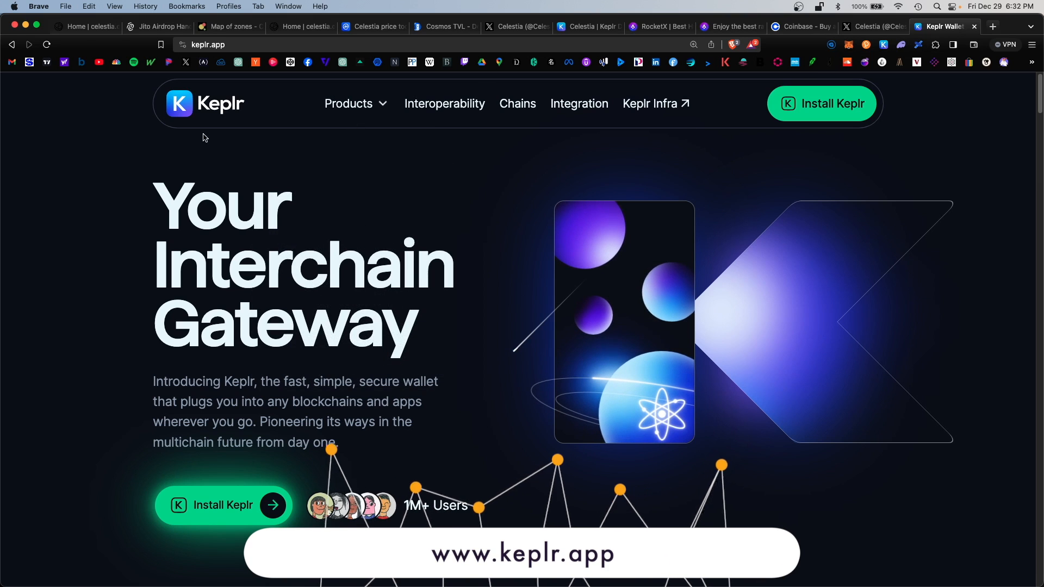
mouse_move(567, 128)
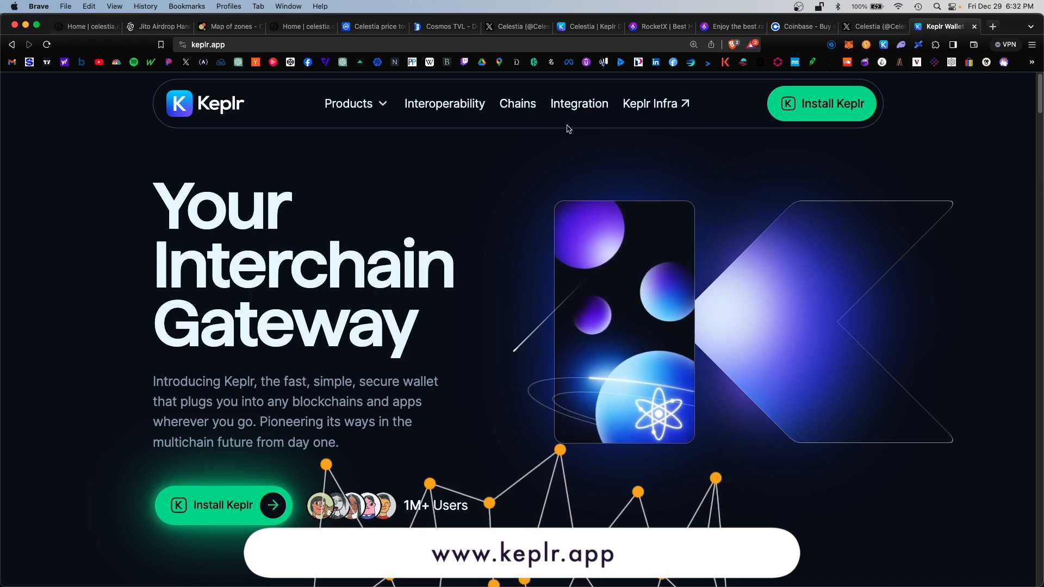
- Unlock the Keplr extension for jocrypto, scroll its assets, glance at Coinbase, and return to ATOM
left_click(884, 44)
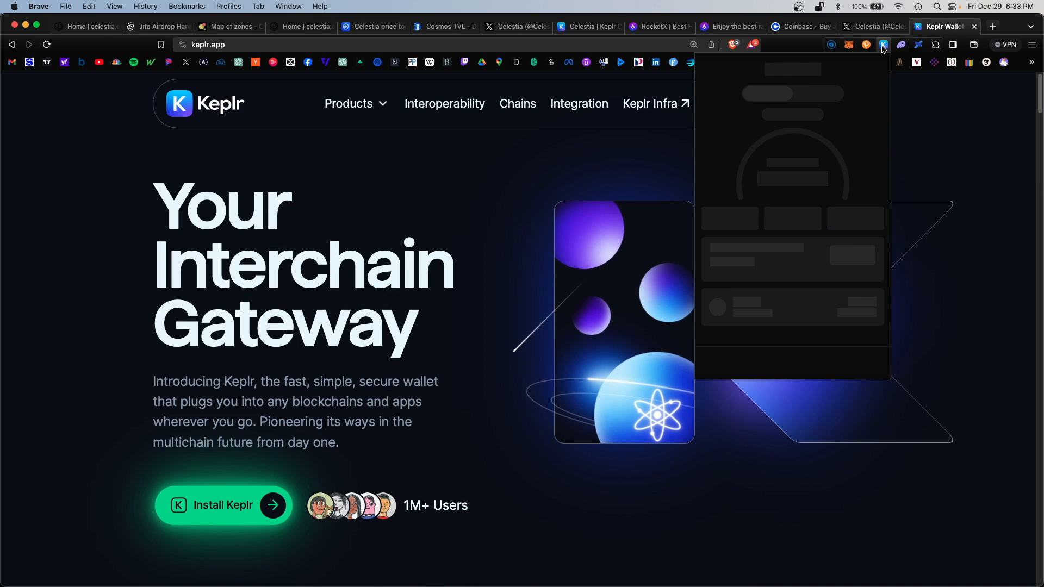
left_click(884, 45)
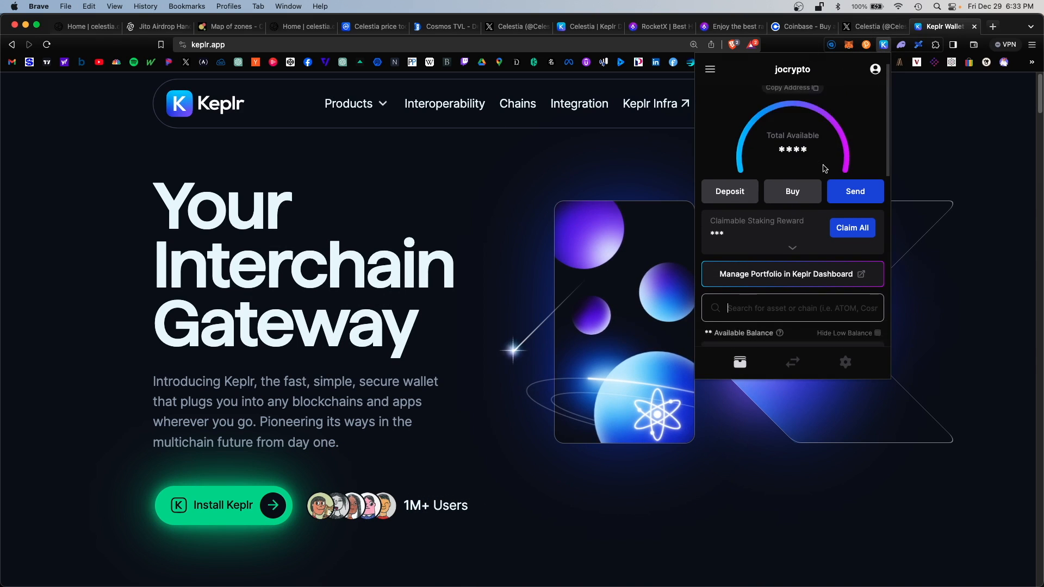
scroll("down", 3)
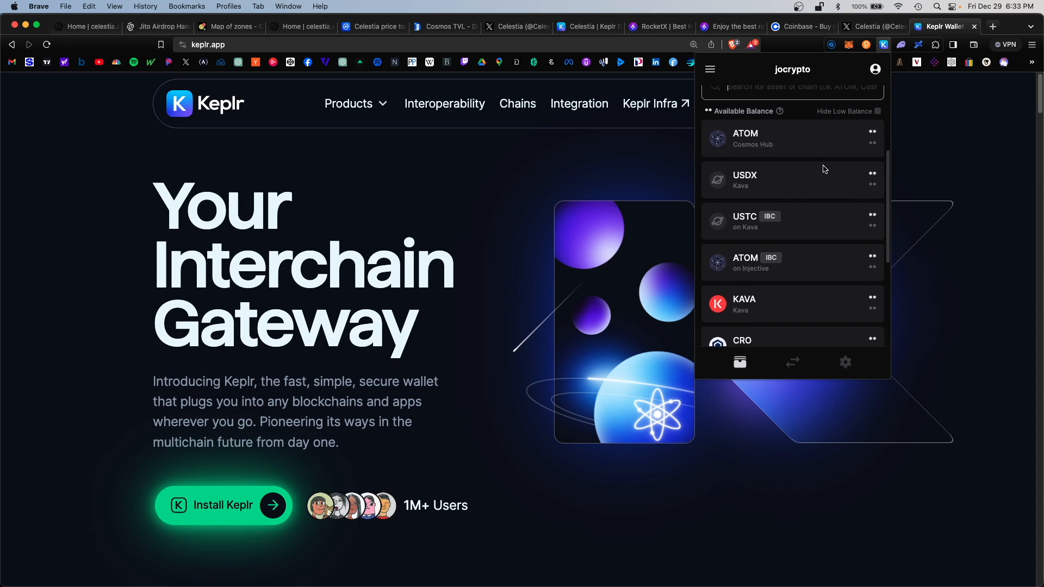
scroll("down", 3)
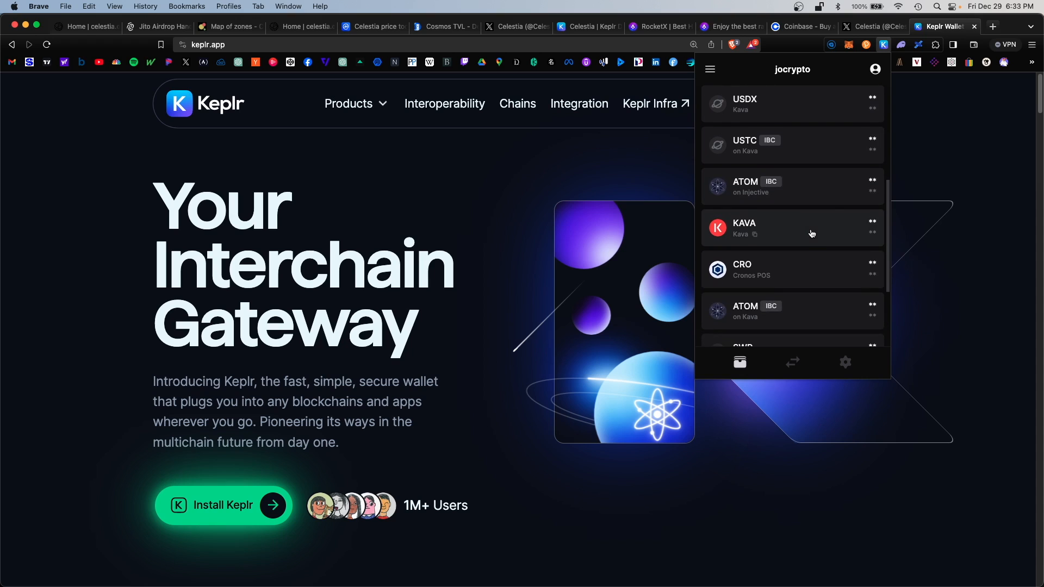
scroll("down", 3)
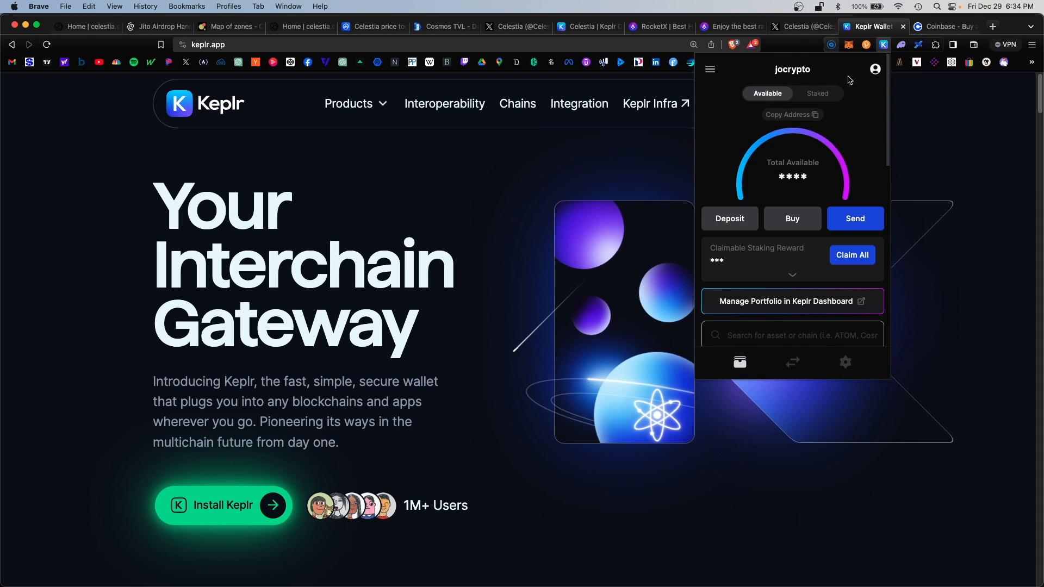
mouse_move(847, 149)
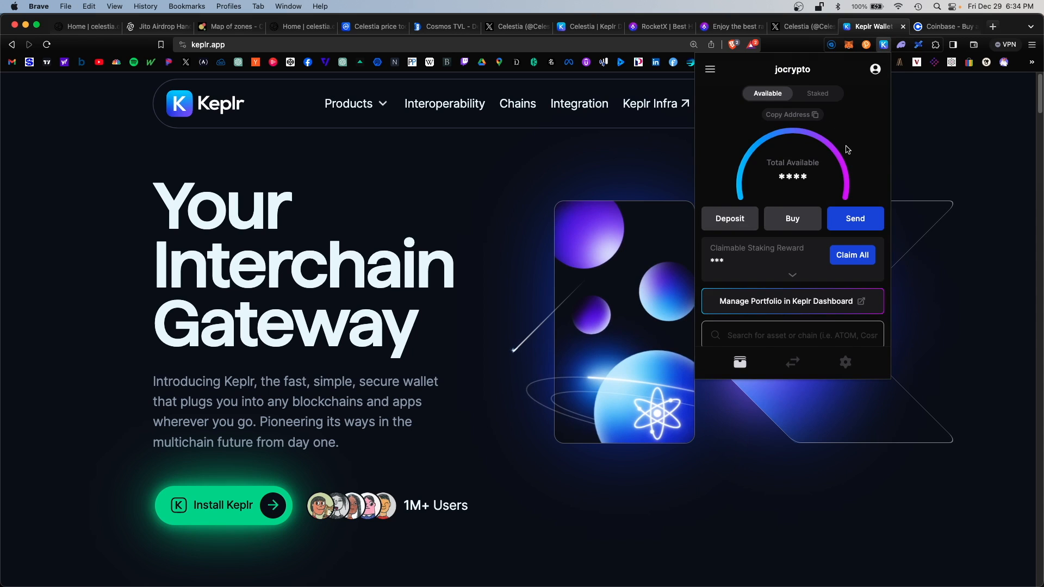
left_click(939, 26)
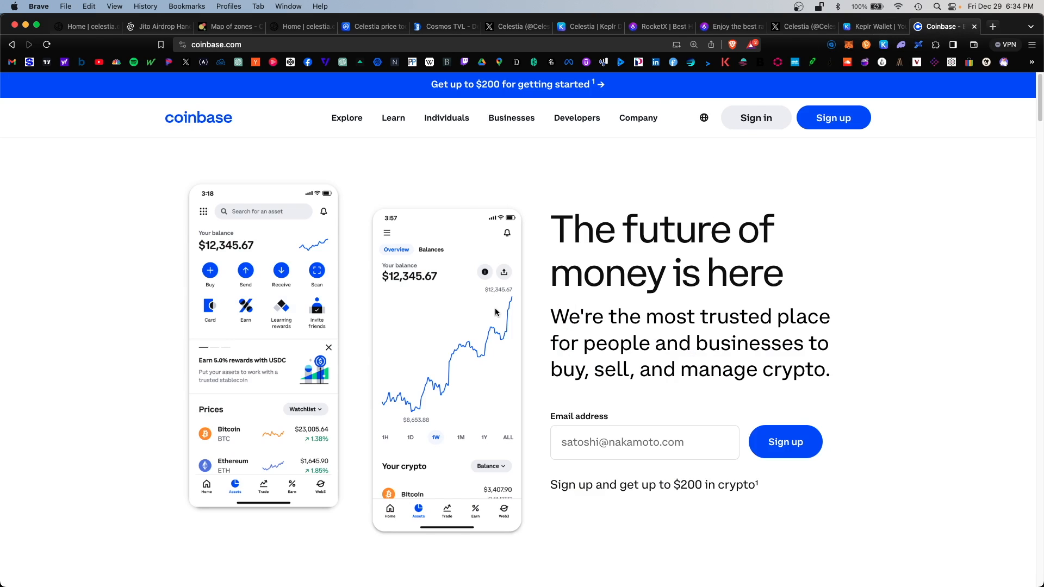
left_click(868, 26)
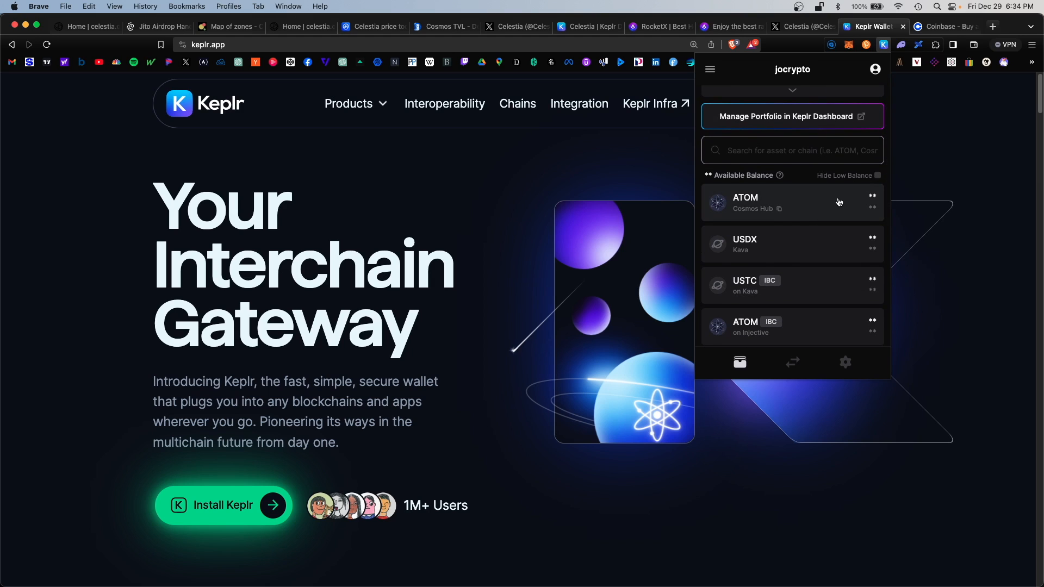
mouse_move(831, 199)
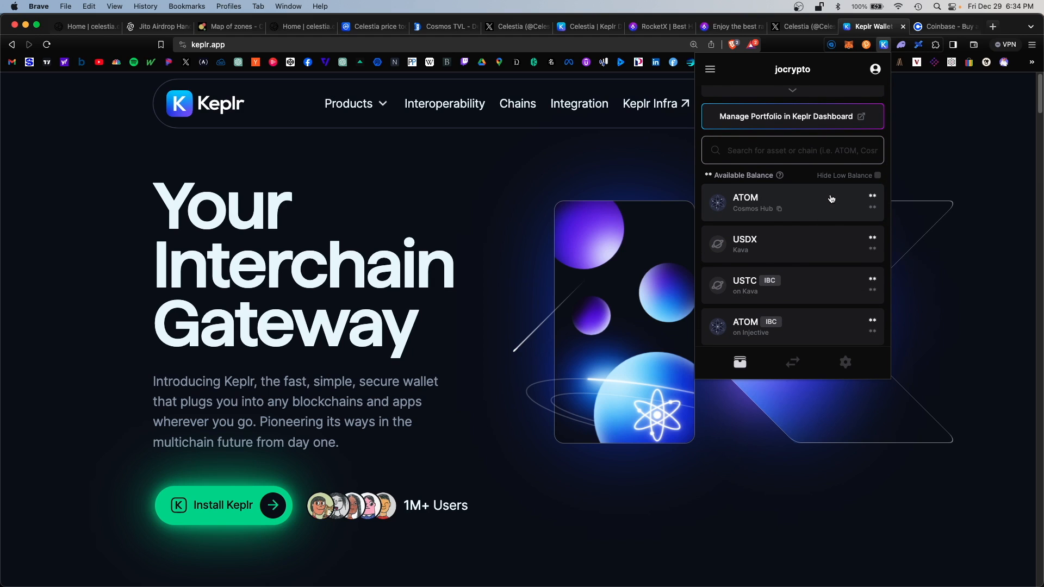
mouse_move(777, 222)
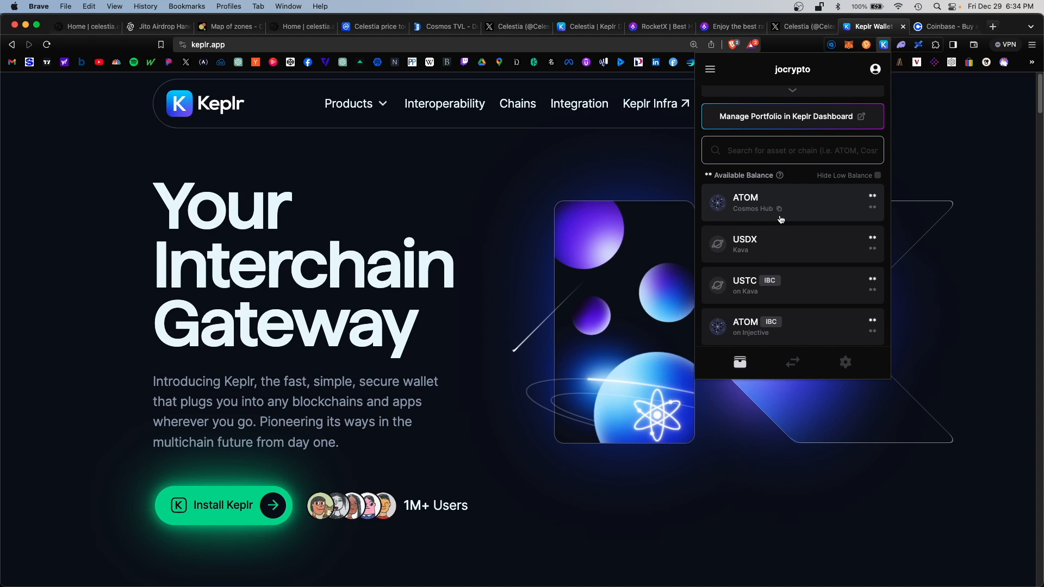
mouse_move(824, 211)
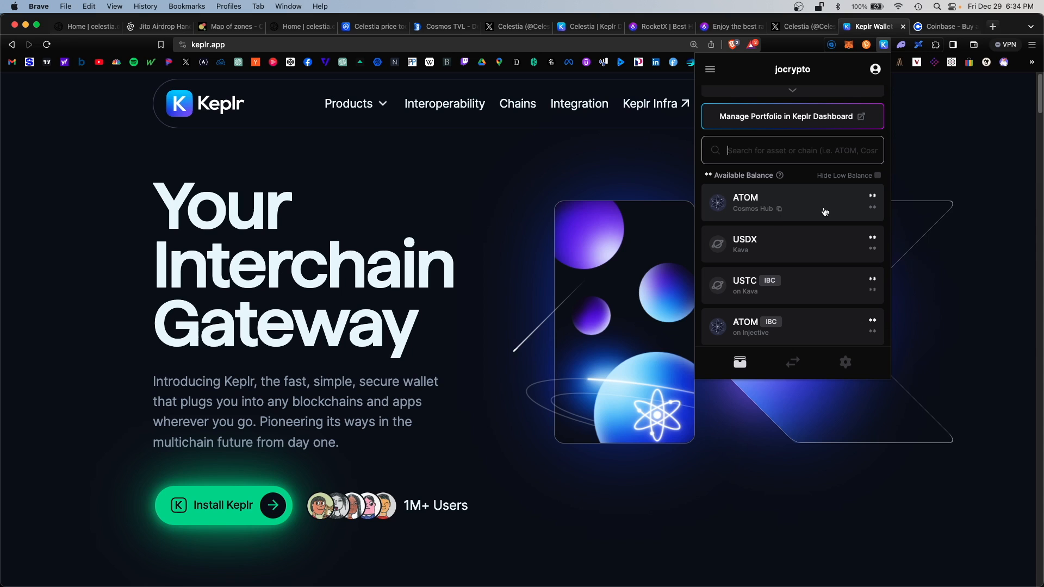
- Launch the RocketX app with Keplr connected, quoting 8.4261 ATOM for about 7.44 TIA
left_click(729, 27)
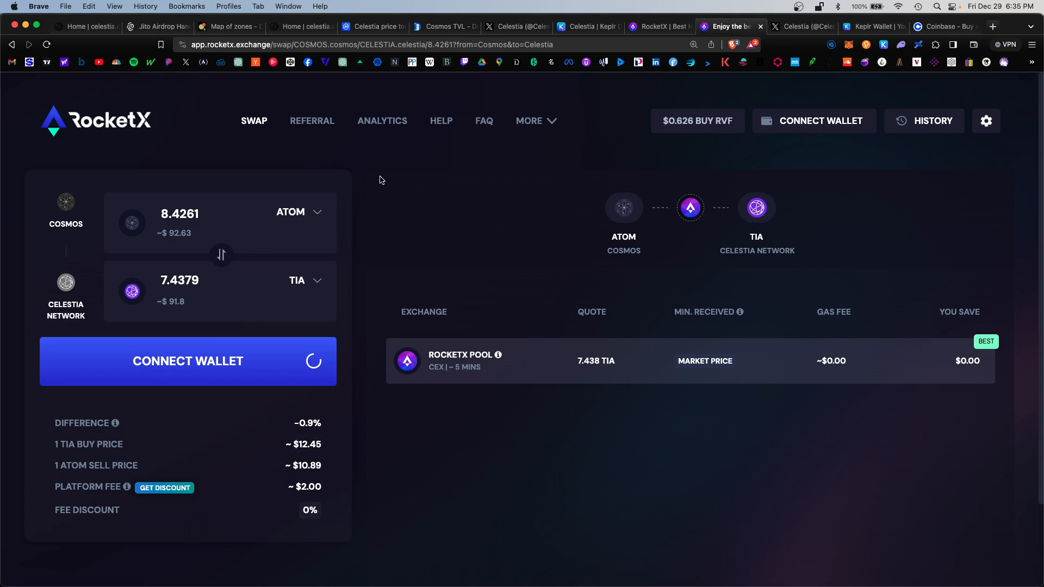
mouse_move(165, 329)
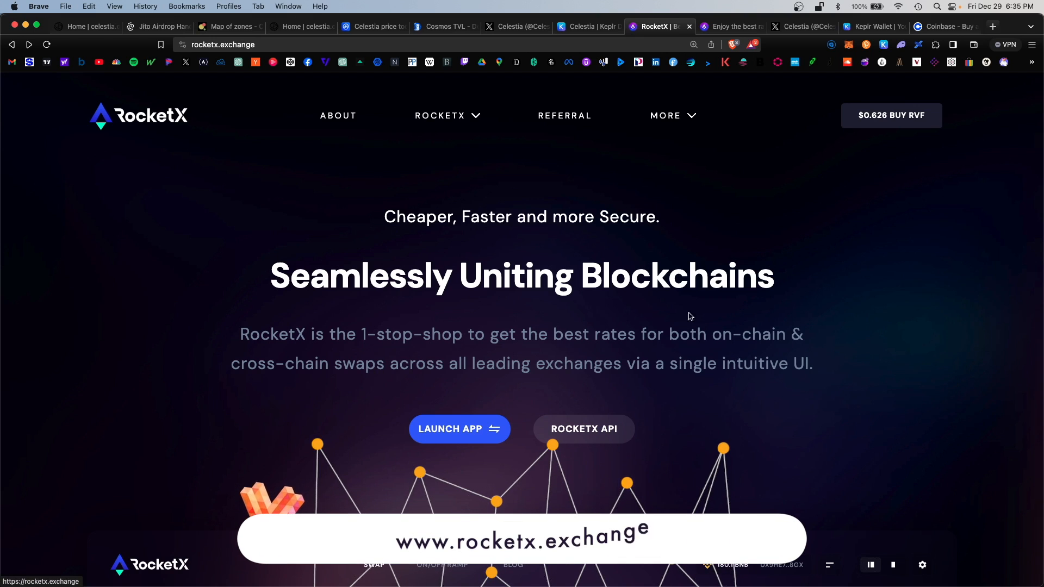
mouse_move(854, 393)
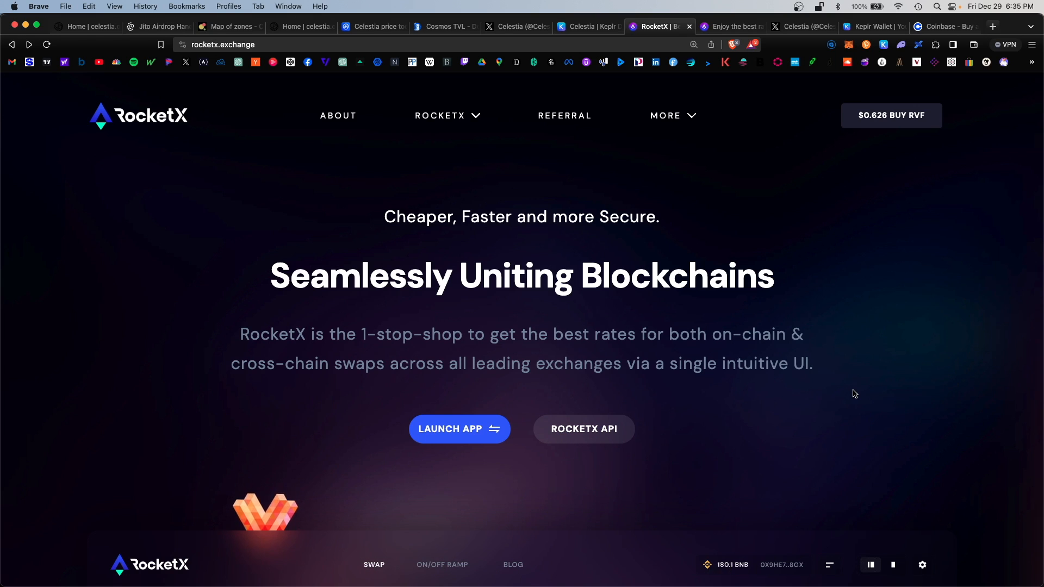
mouse_move(460, 443)
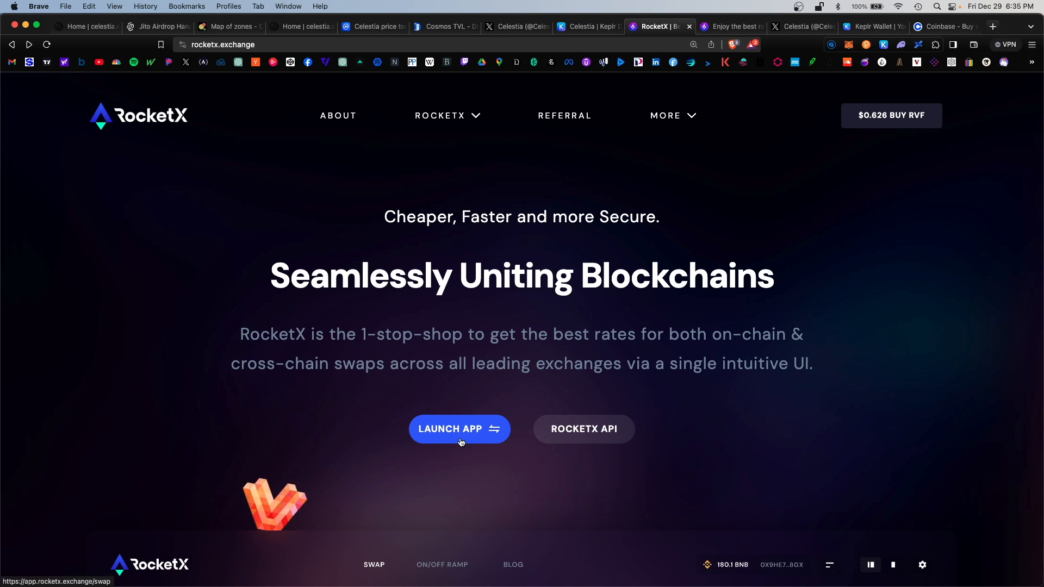
left_click(459, 429)
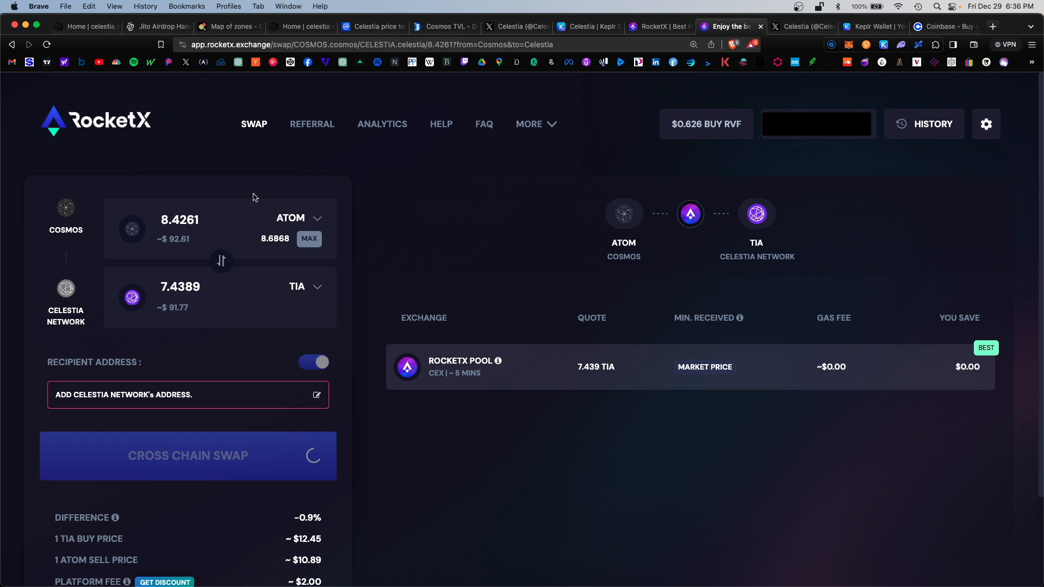
mouse_move(253, 346)
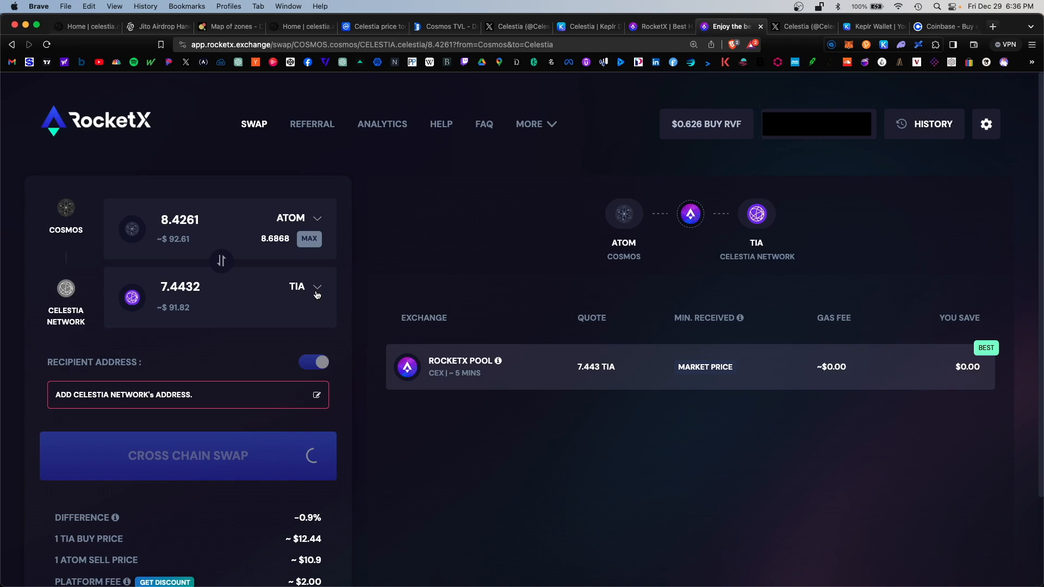
- Filter destination networks to IBC, find Celestia, and save the pasted Celestia recipient address
left_click(297, 286)
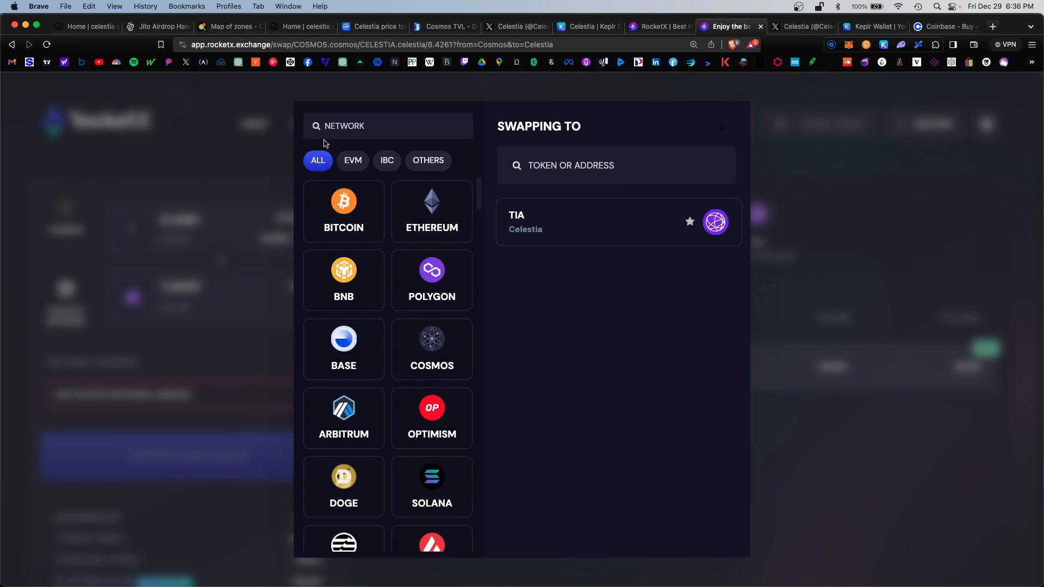
left_click(386, 160)
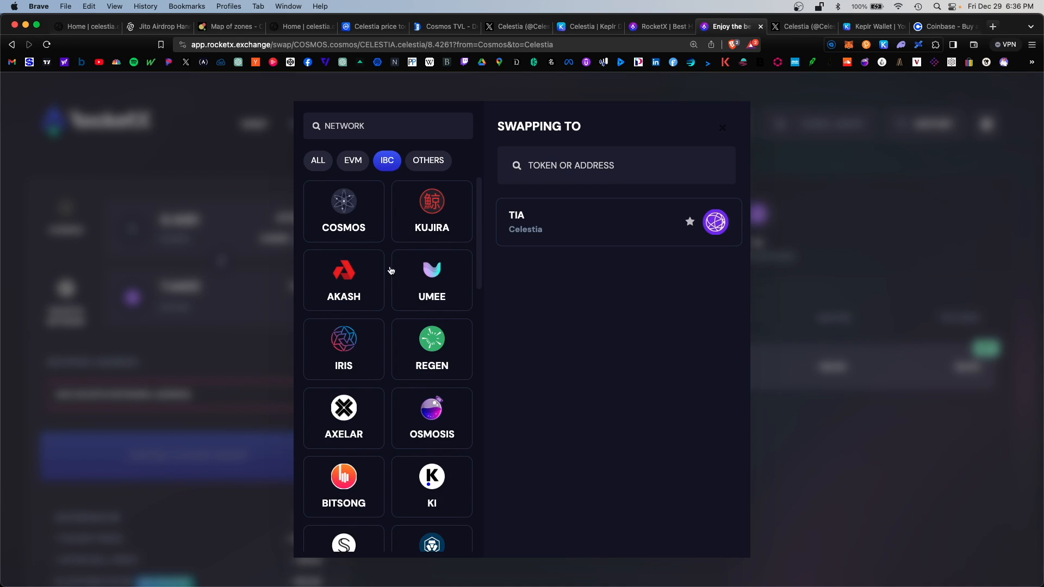
scroll("down", 3)
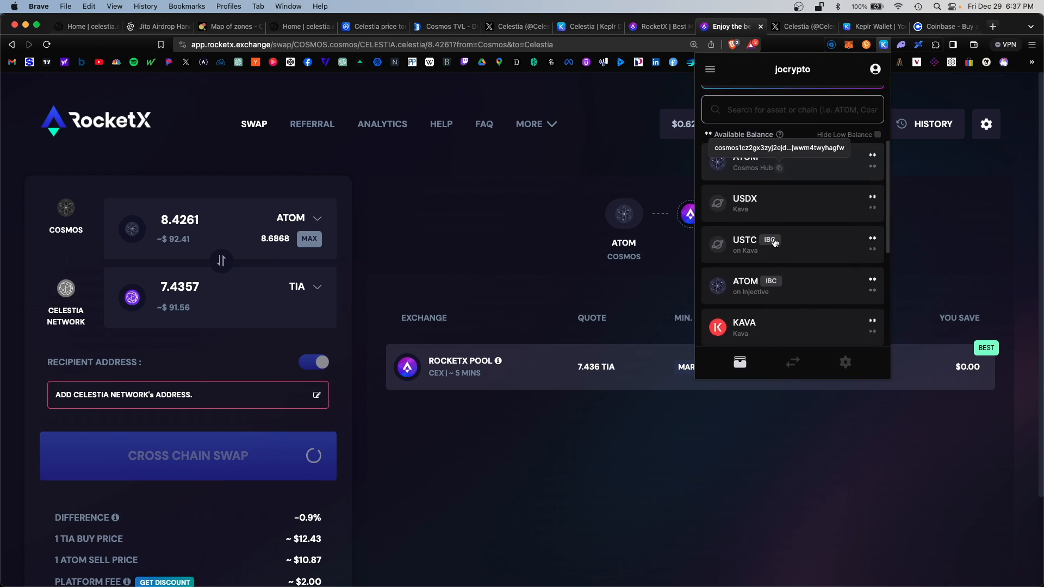
scroll("down", 3)
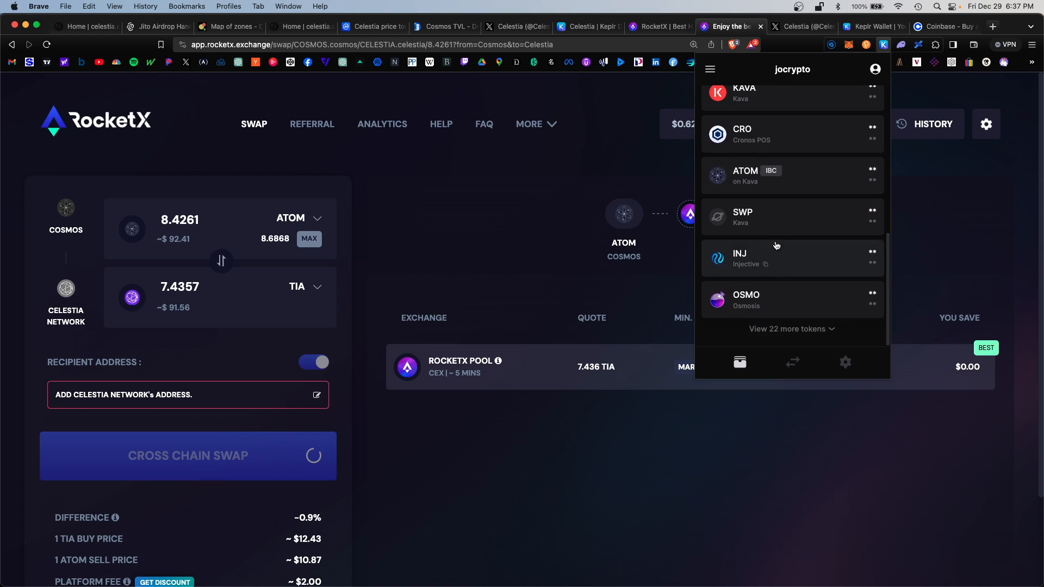
scroll("down", 3)
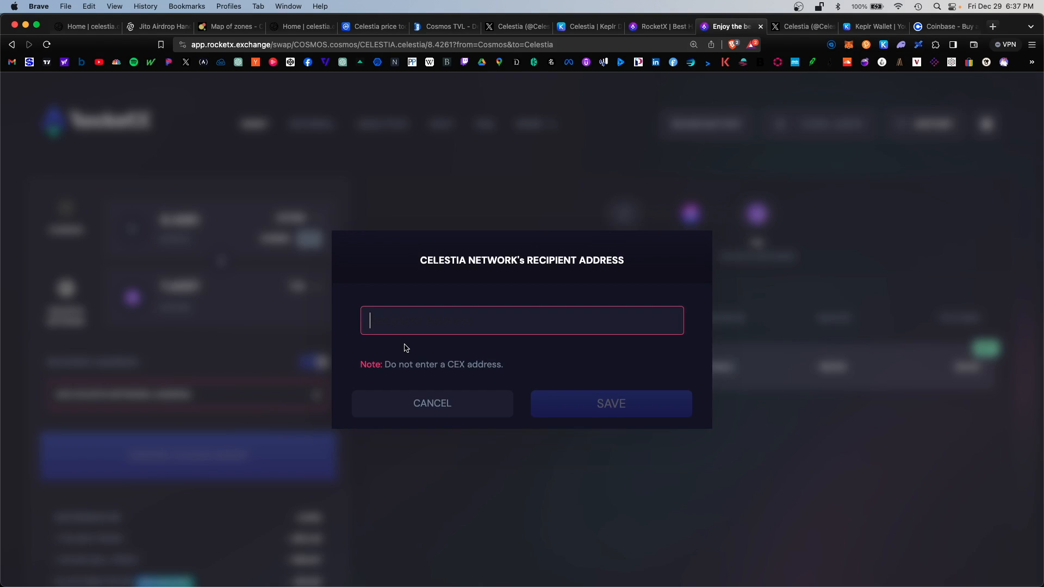
left_click(608, 403)
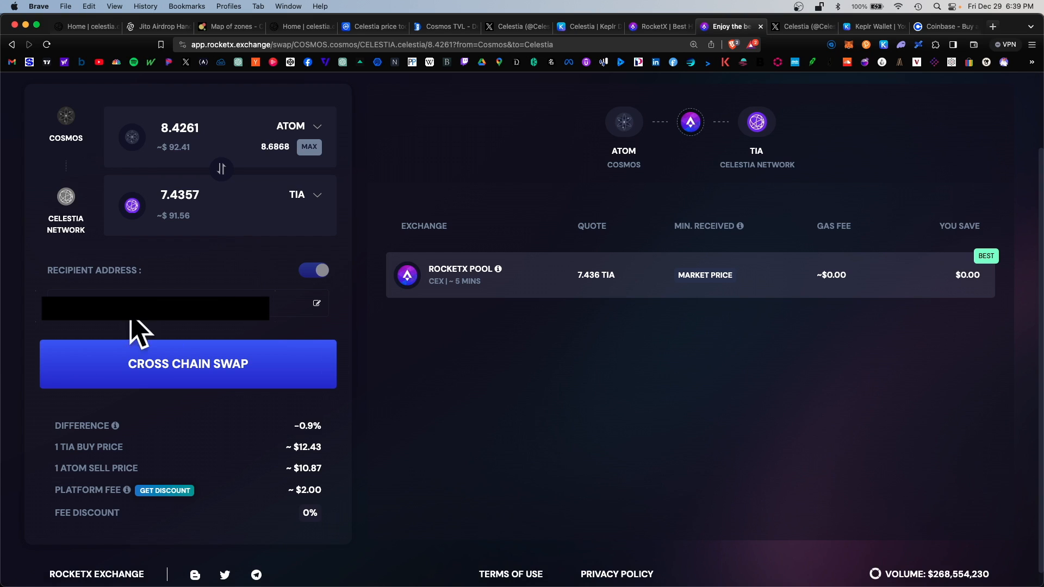
- Submit the 8.4261 ATOM cross-chain swap and approve it in Keplr's Confirm Transaction popup
left_click(187, 364)
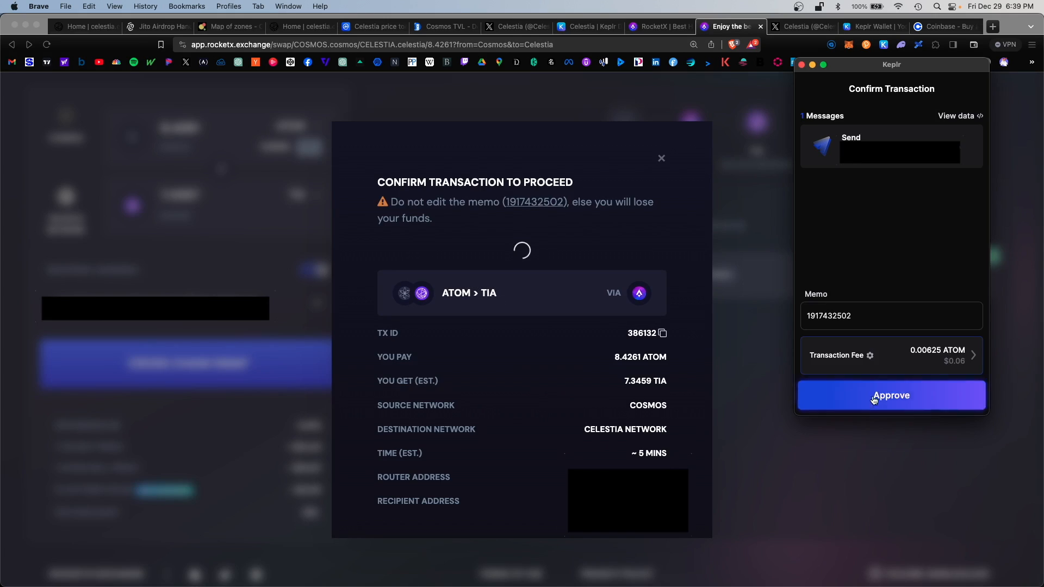
left_click(890, 355)
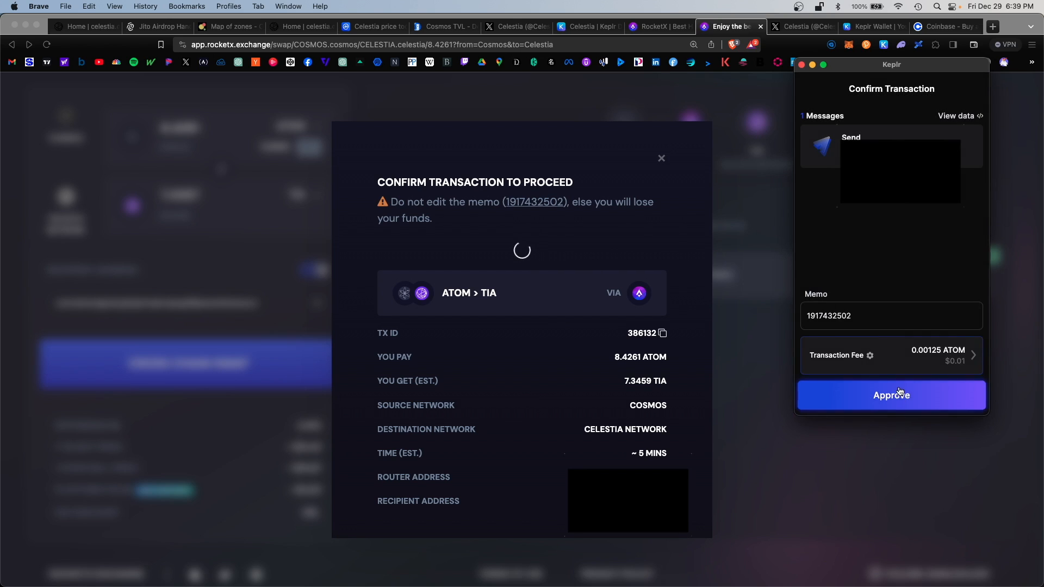
left_click(890, 395)
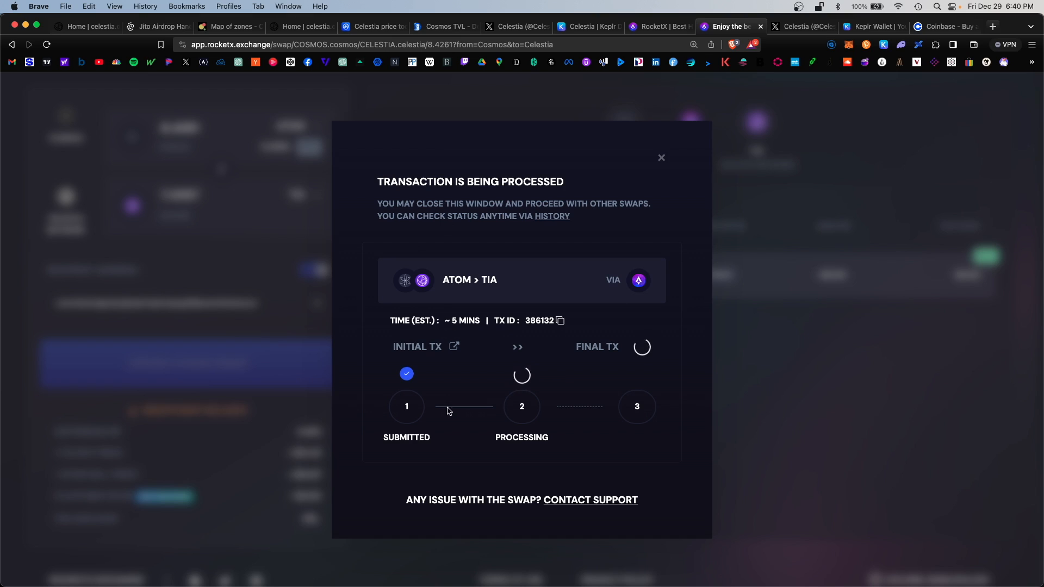
mouse_move(516, 487)
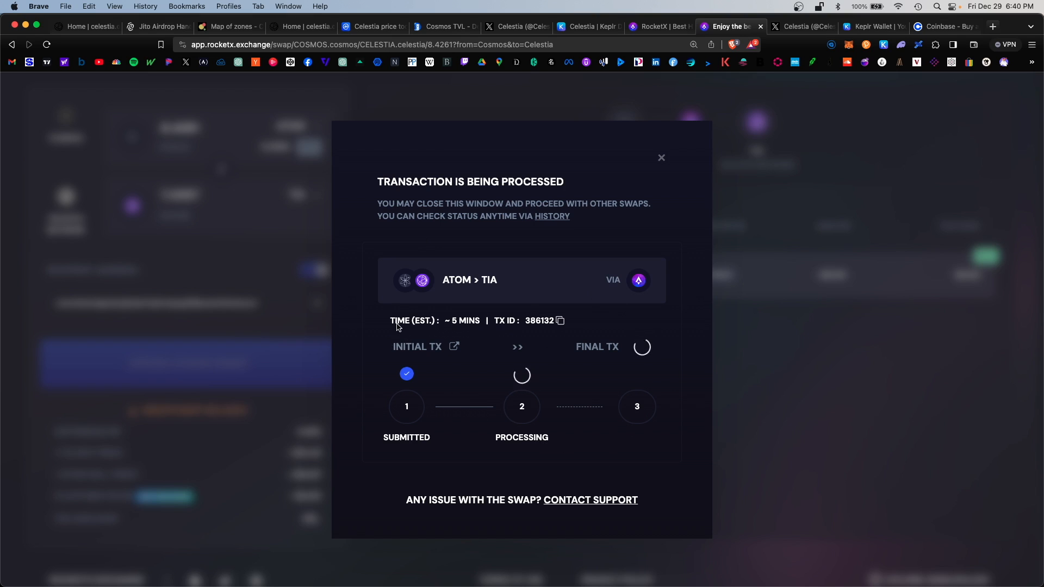
mouse_move(455, 327)
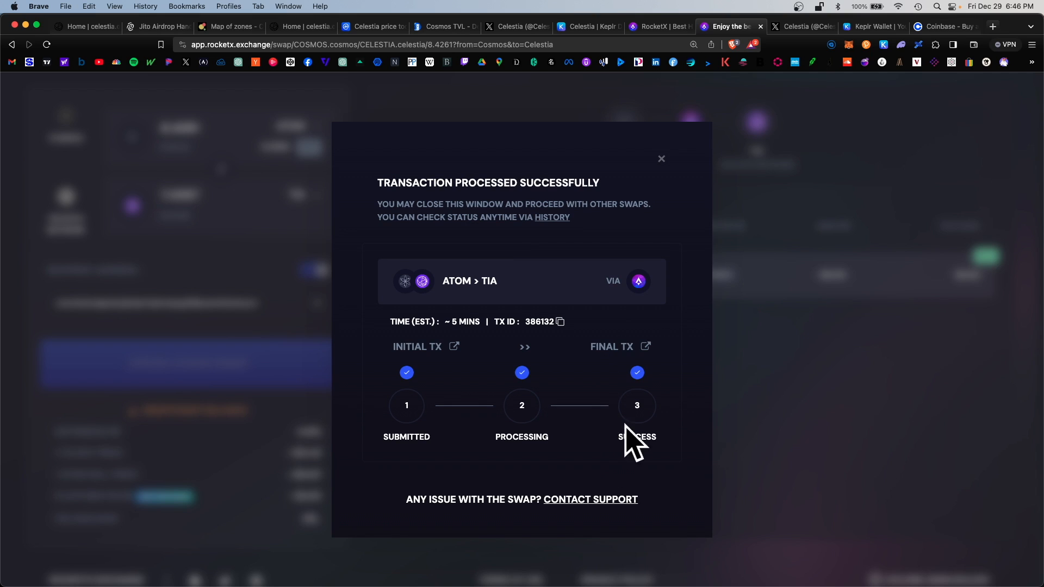
- Close RocketX's success summary and reopen Keplr, scrolling to the new TIA balance
left_click(660, 158)
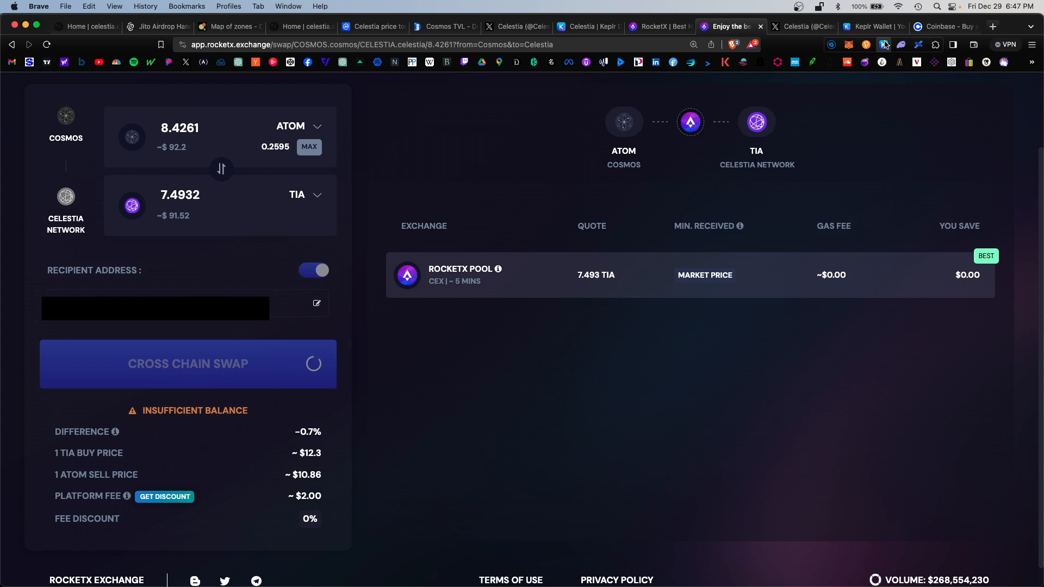
left_click(883, 45)
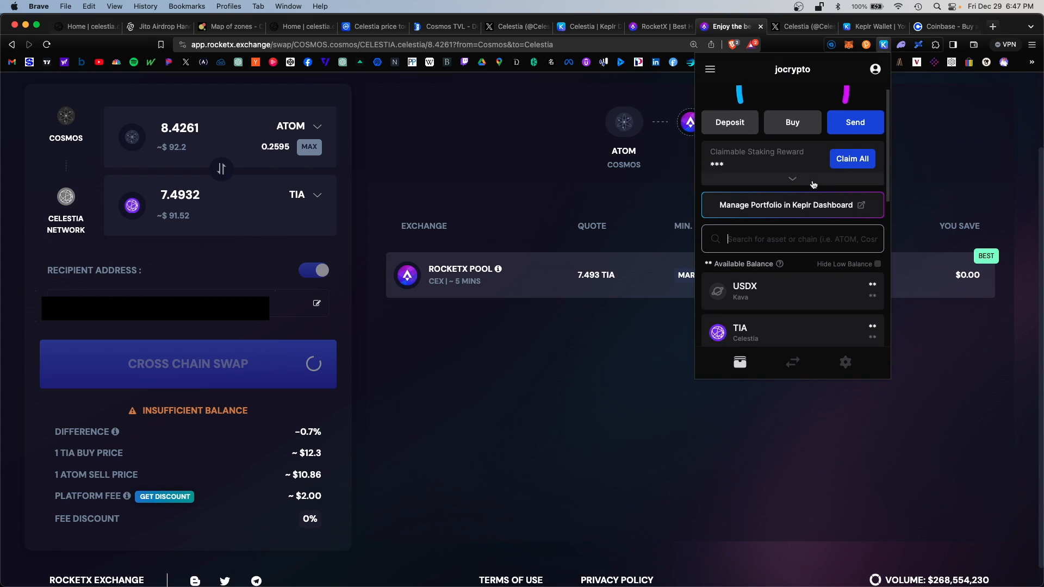
scroll("down", 3)
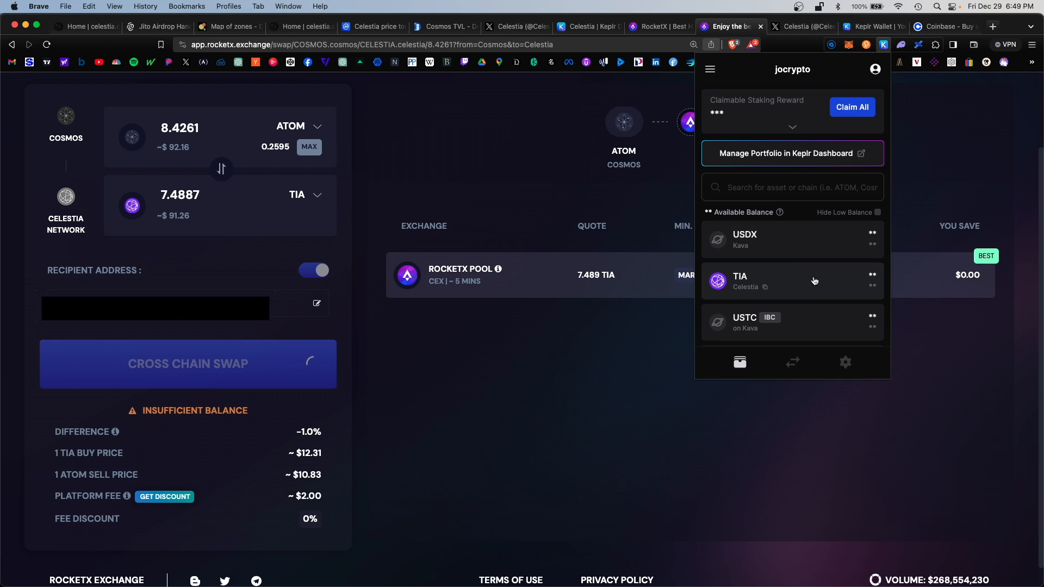
- Search 'tia' in Manage Staking to confirm 7.3469 TIA available and 2.14 staked, then close
left_click(792, 153)
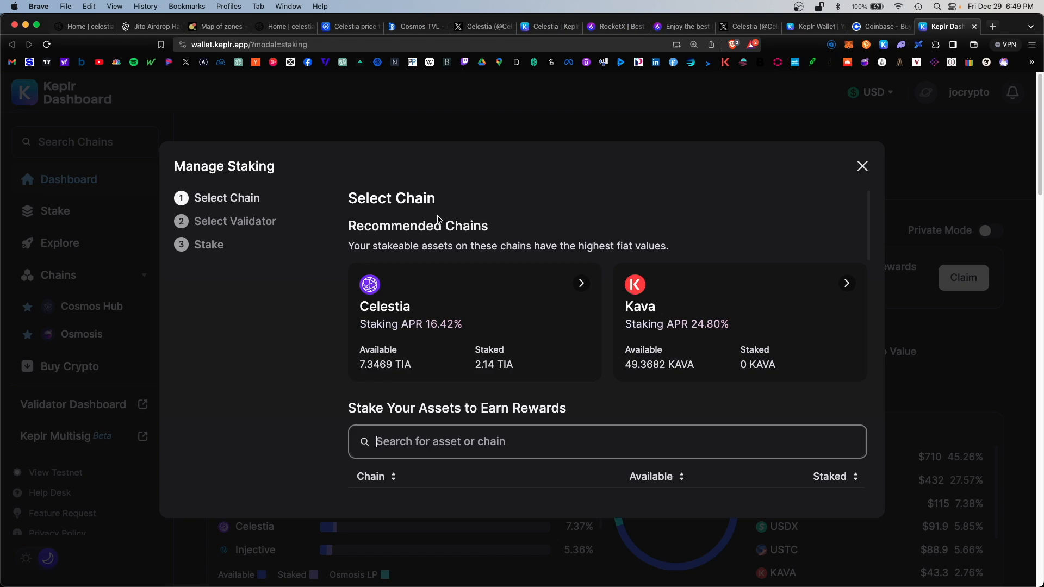
mouse_move(472, 296)
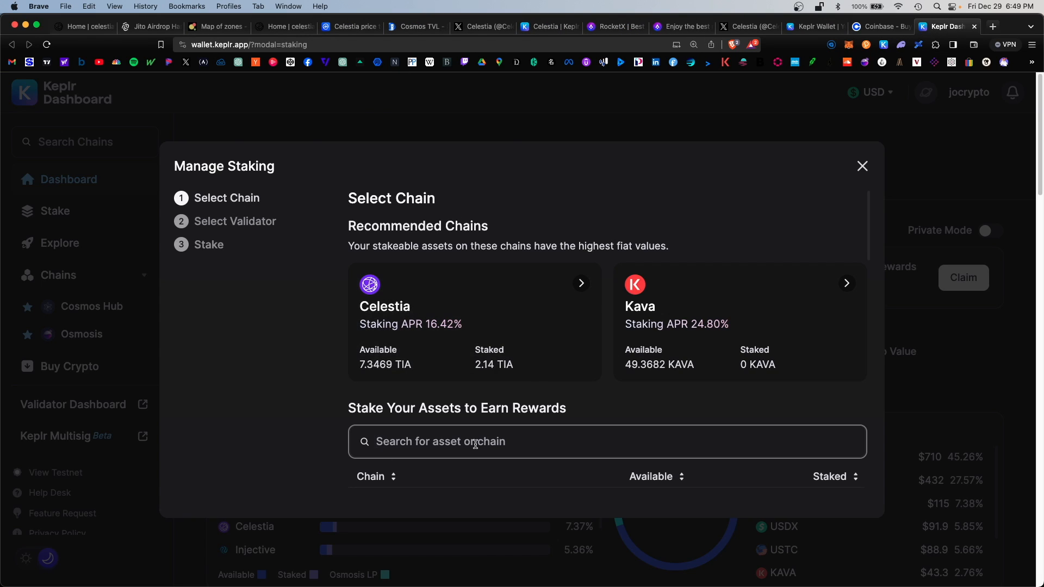
type("tia")
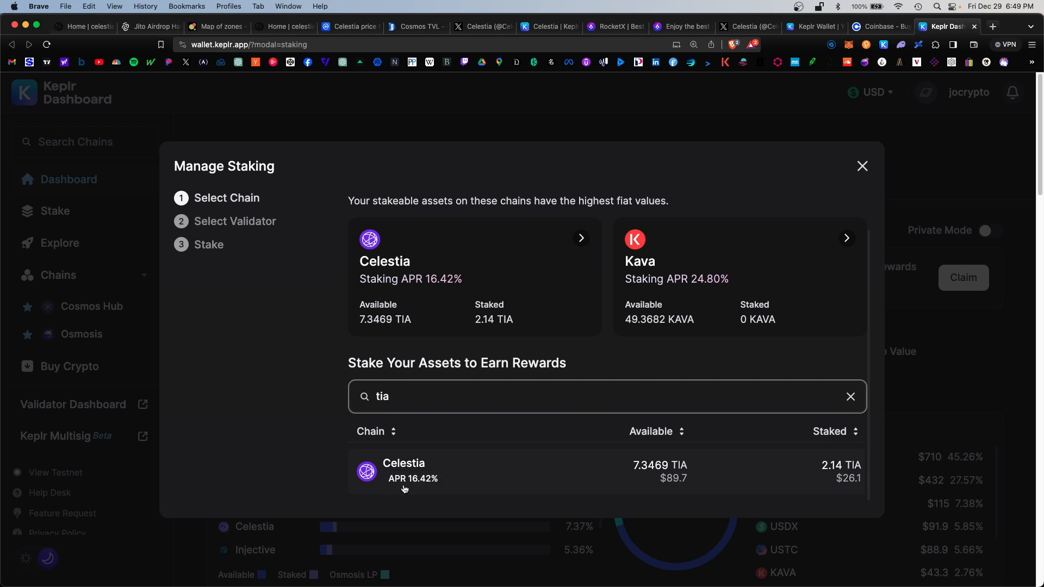
mouse_move(855, 459)
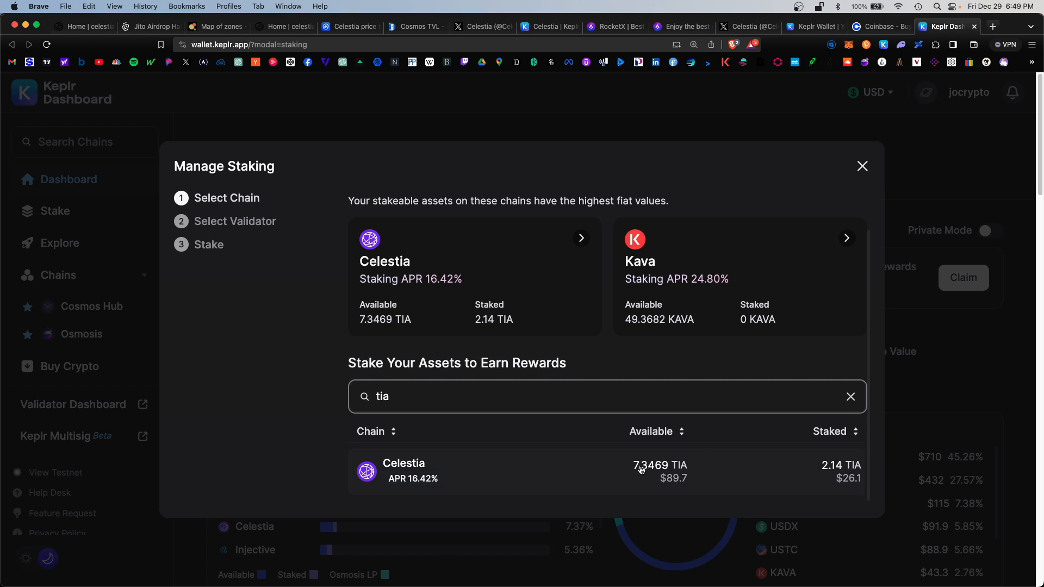
mouse_move(700, 484)
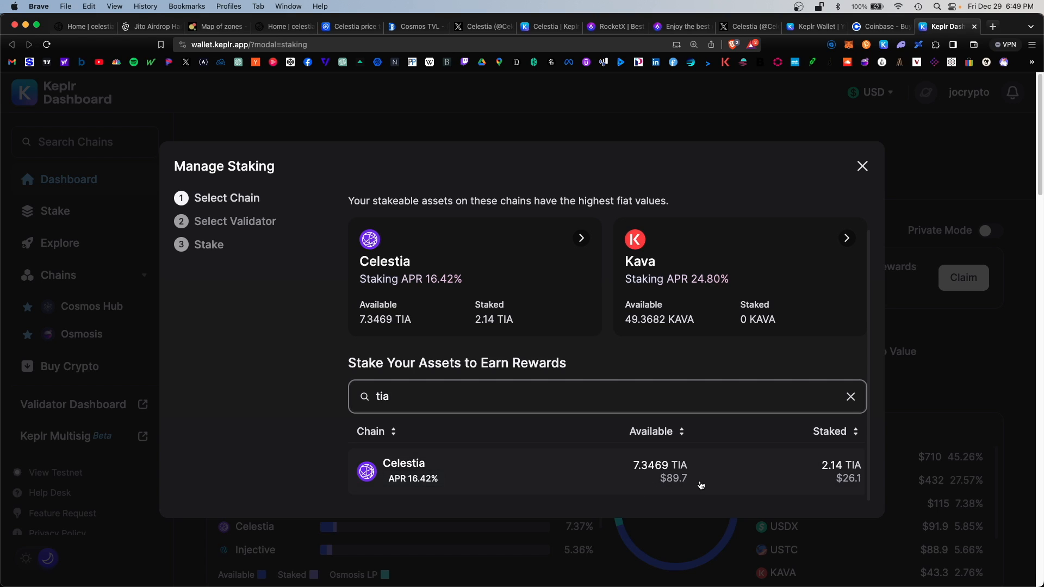
left_click(861, 166)
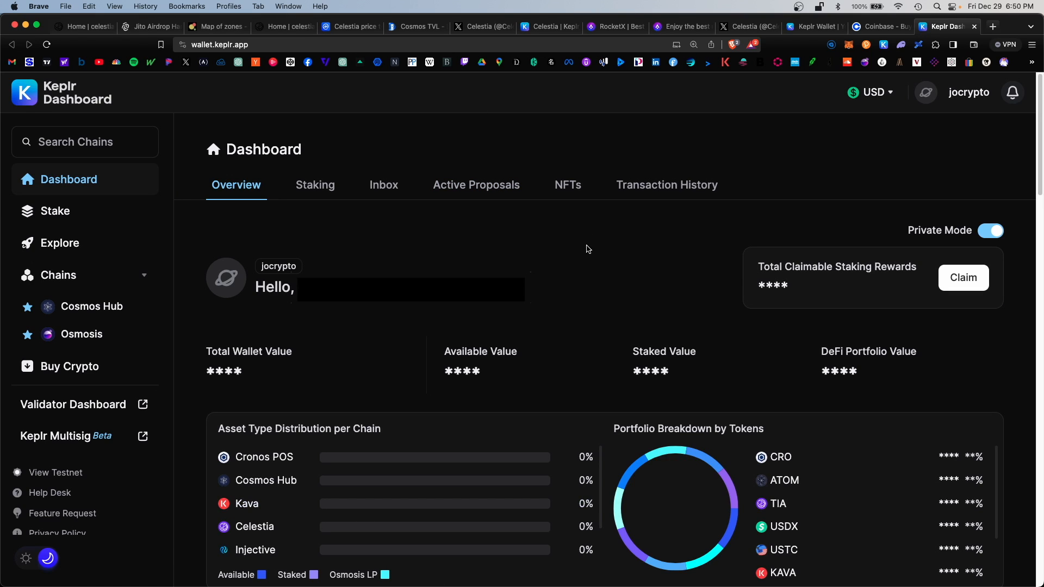
mouse_move(40, 211)
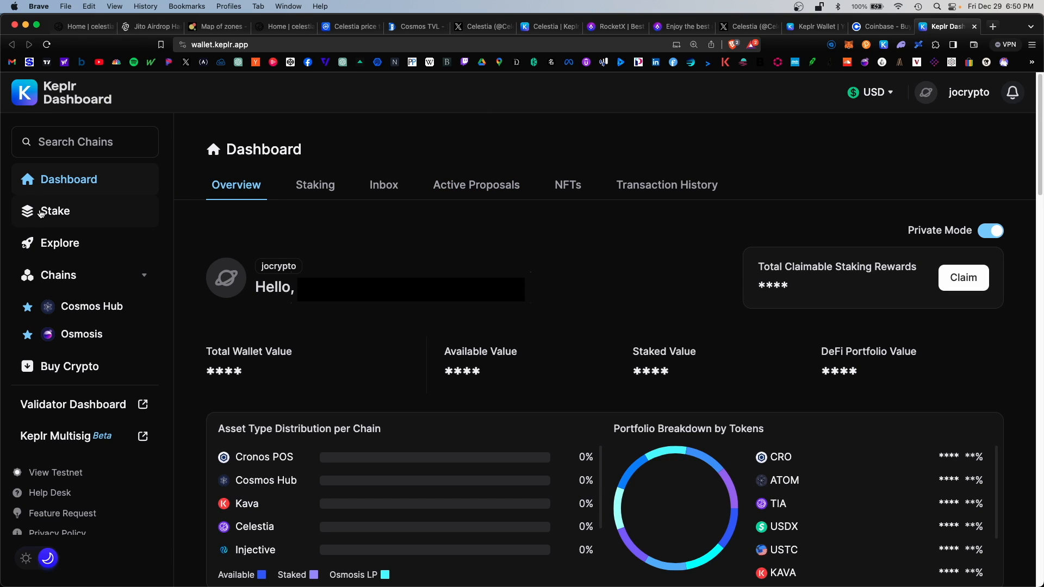
- Start Celestia staking and scroll the 100-validator list to Stakecito with 5% commission
left_click(54, 211)
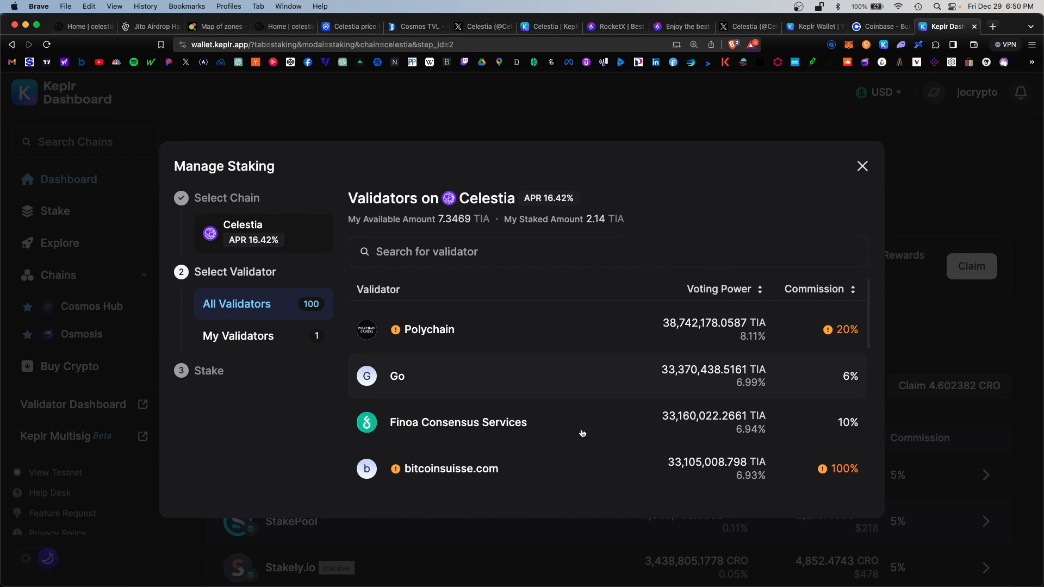
mouse_move(577, 235)
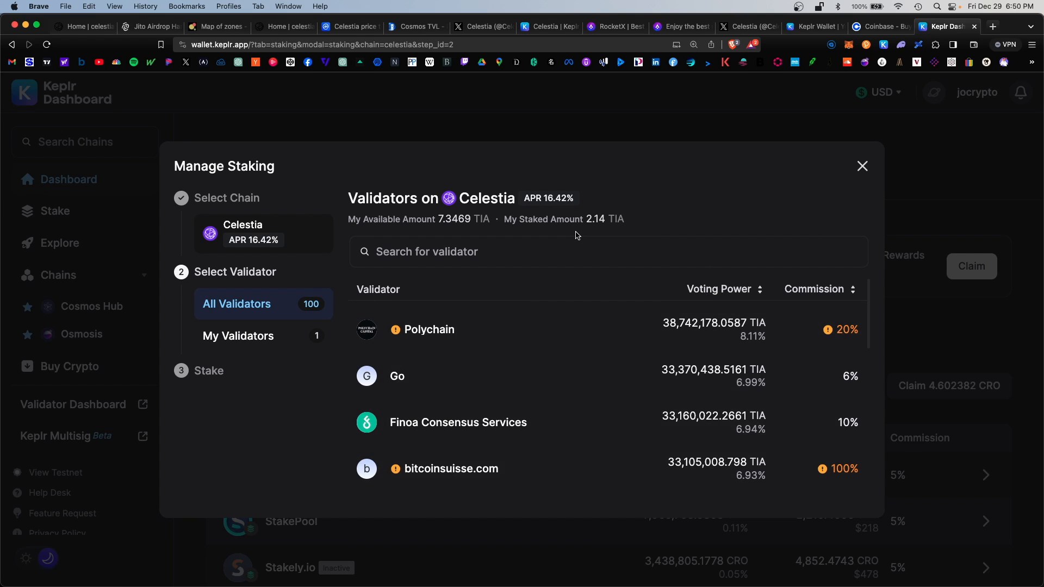
mouse_move(578, 211)
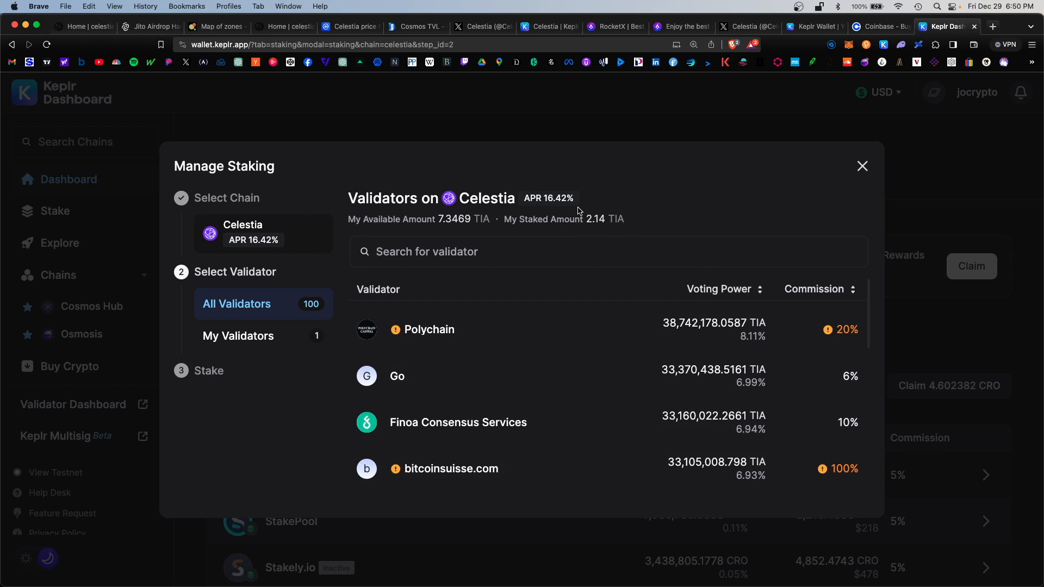
mouse_move(611, 217)
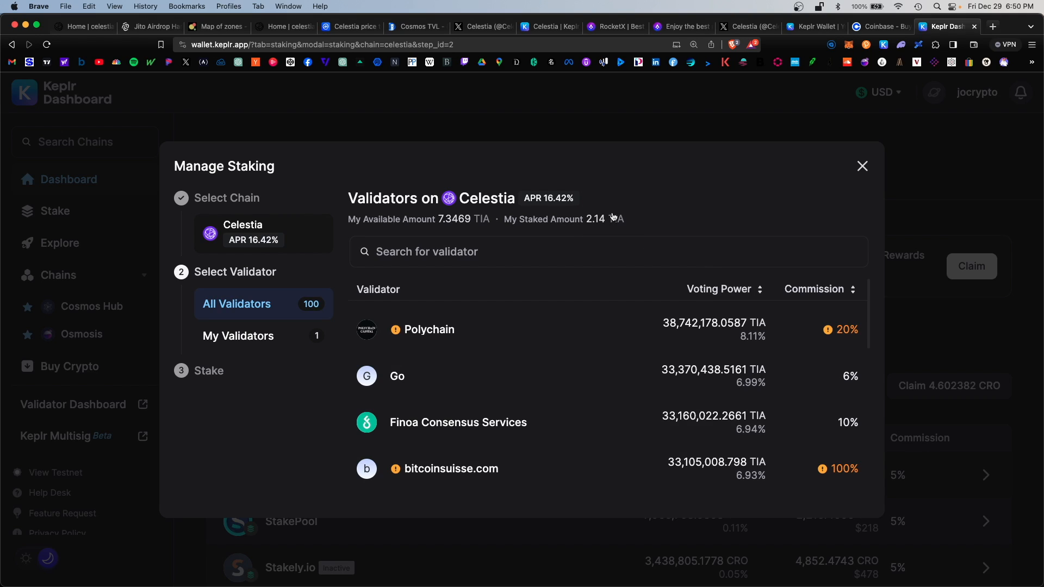
mouse_move(605, 213)
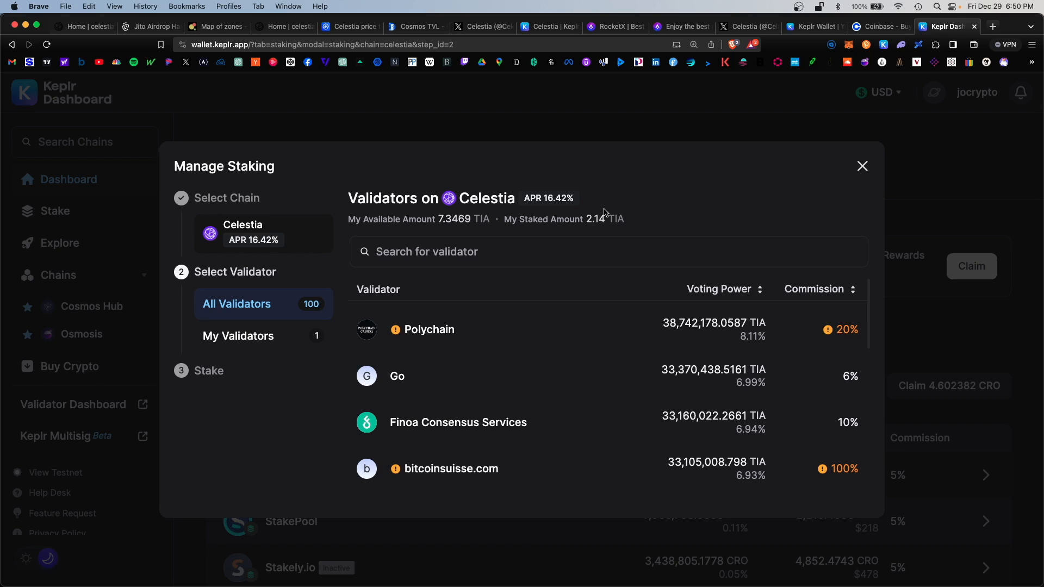
mouse_move(673, 231)
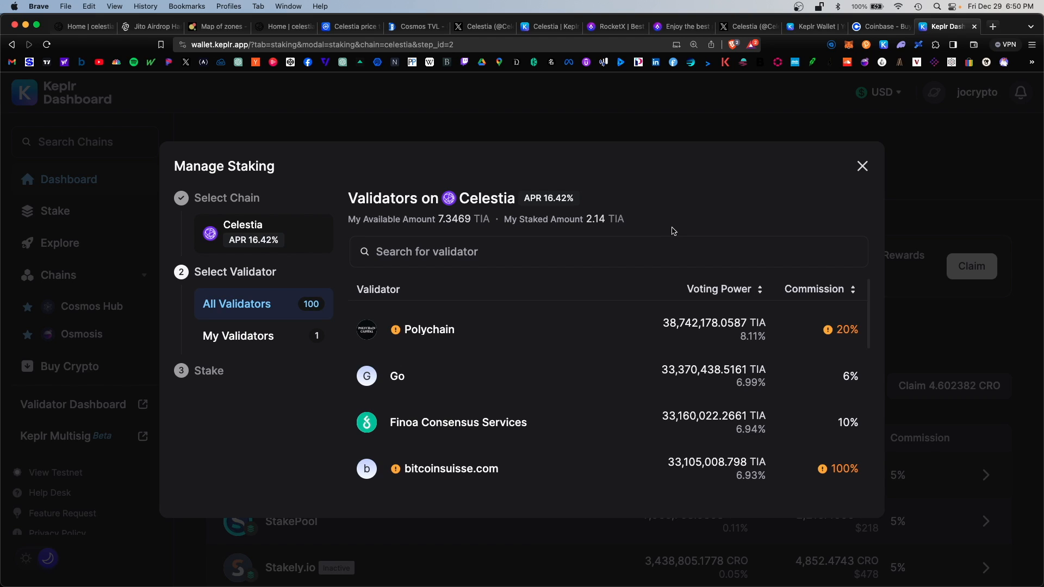
mouse_move(601, 293)
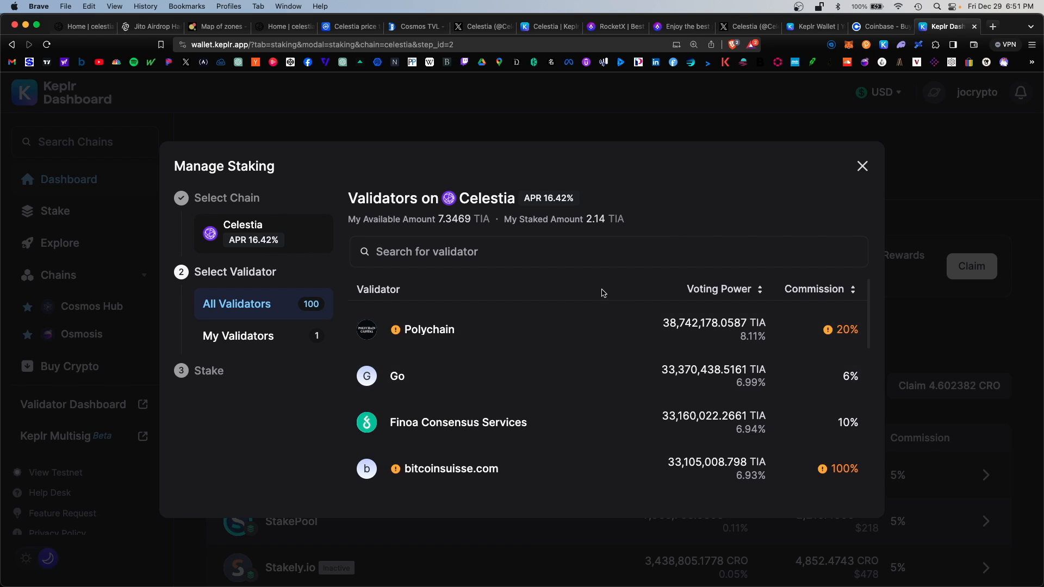
mouse_move(602, 228)
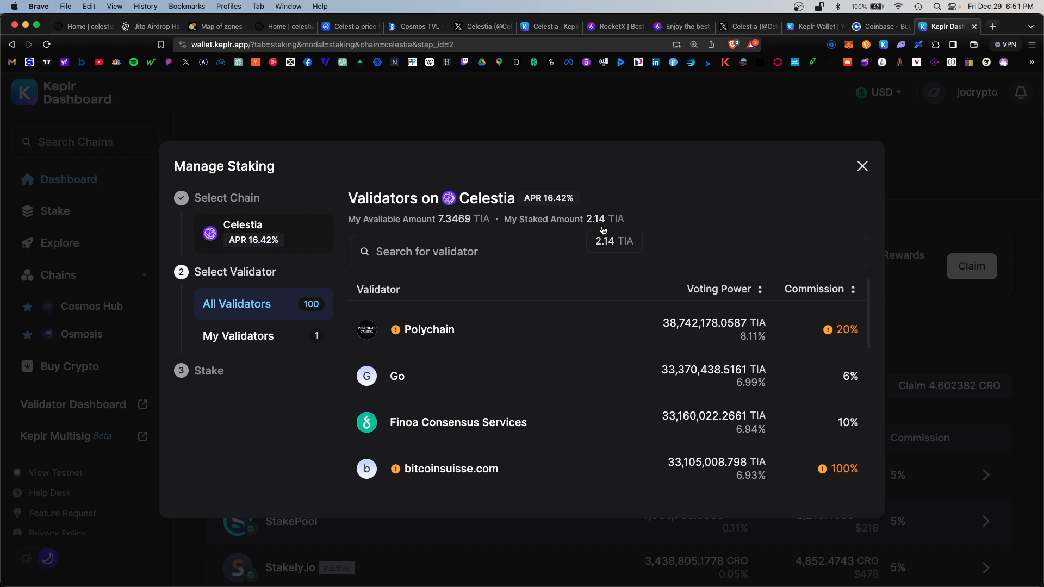
mouse_move(631, 260)
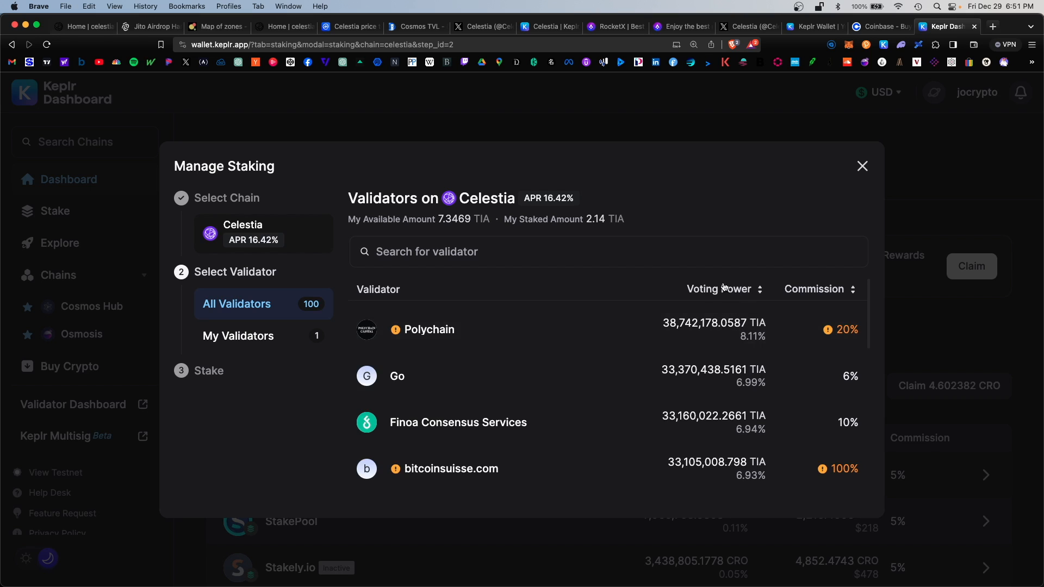
scroll("down", 3)
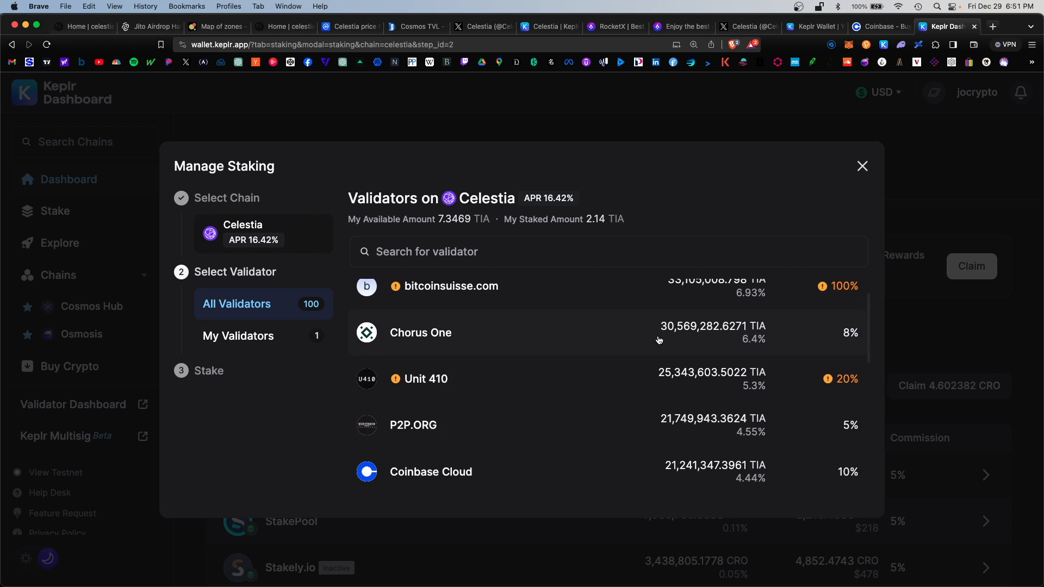
scroll("down", 3)
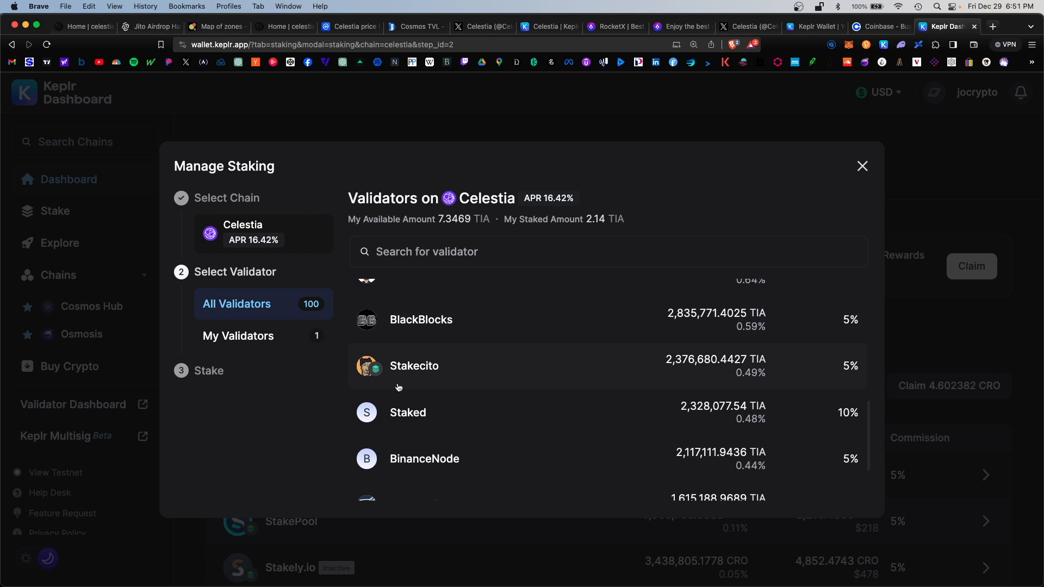
mouse_move(848, 362)
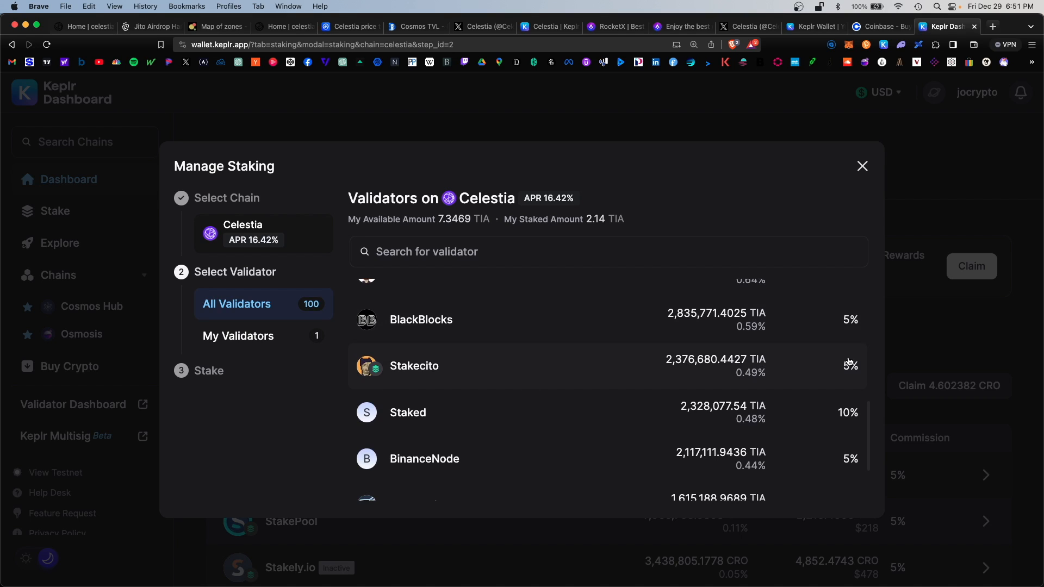
mouse_move(848, 374)
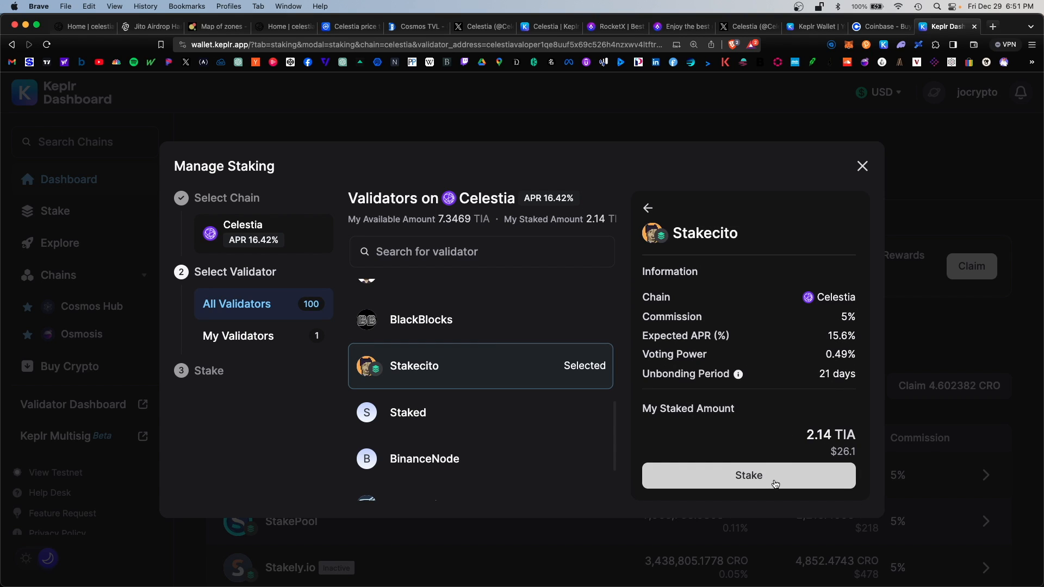
- Stake 7.1 TIA with Stakecito and approve, bringing its total to 9.24 TIA
left_click(747, 475)
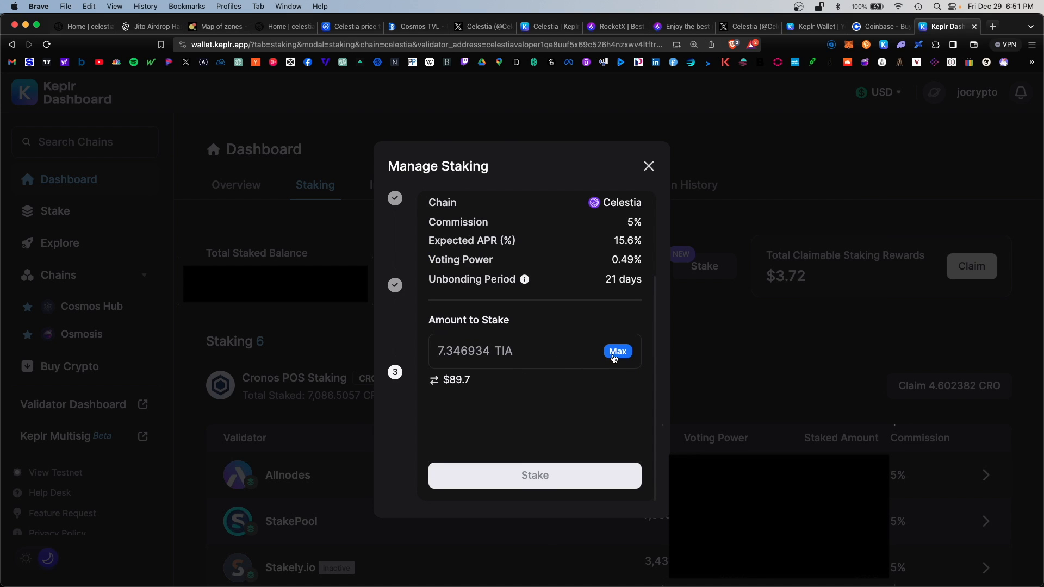
left_click(616, 350)
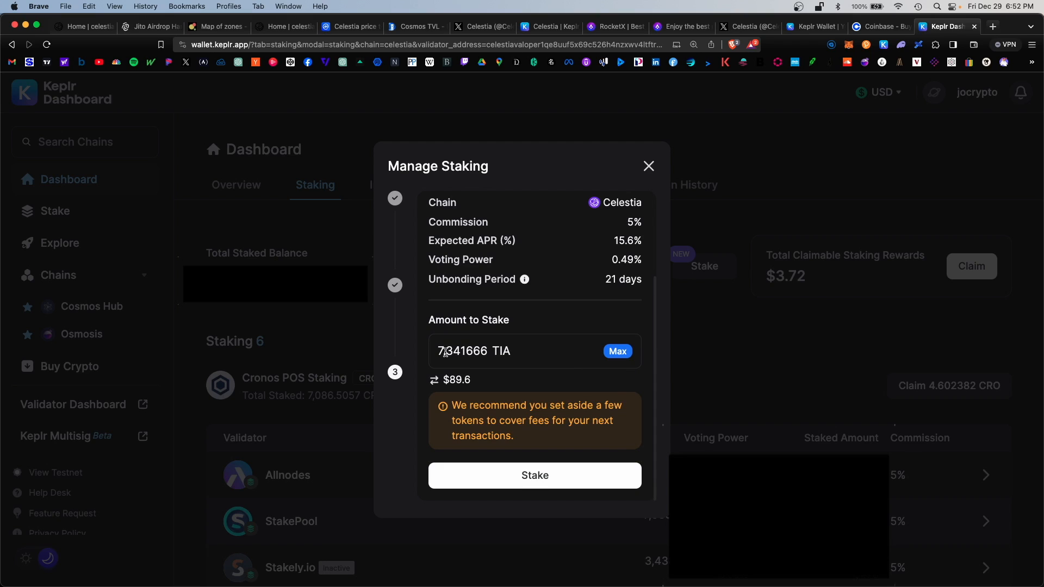
type("7.1")
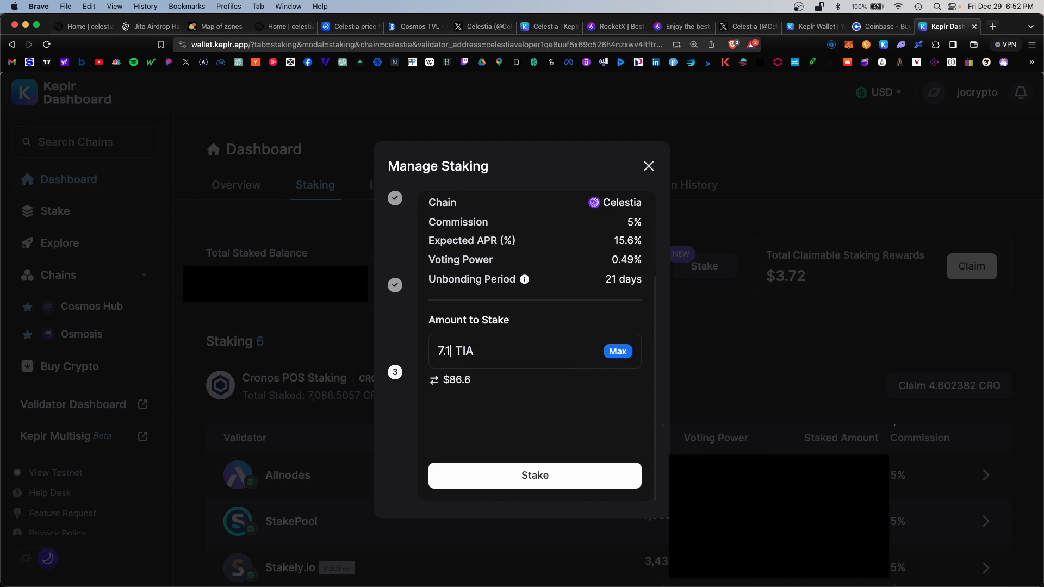
left_click(533, 475)
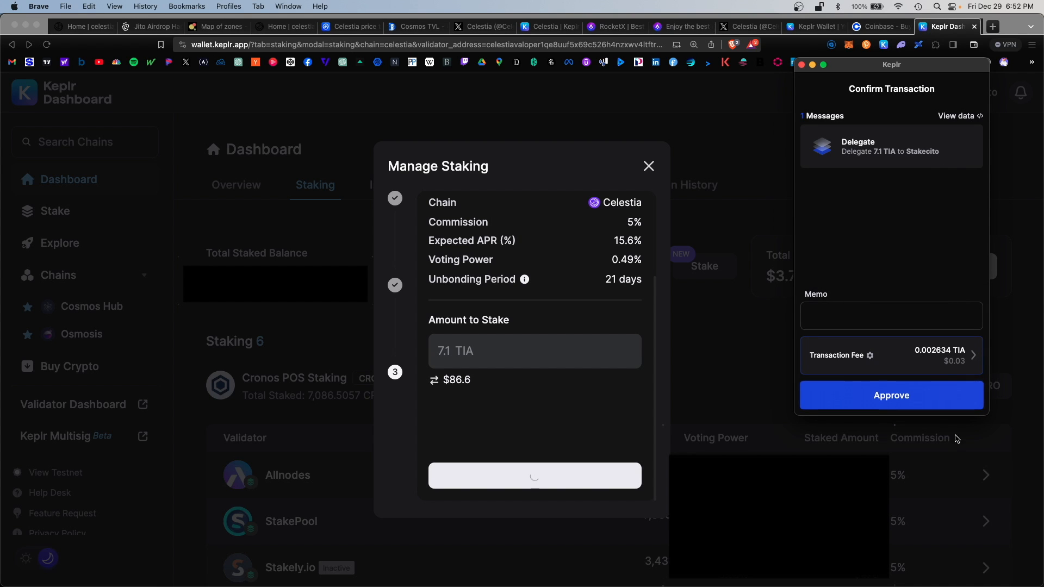
left_click(890, 395)
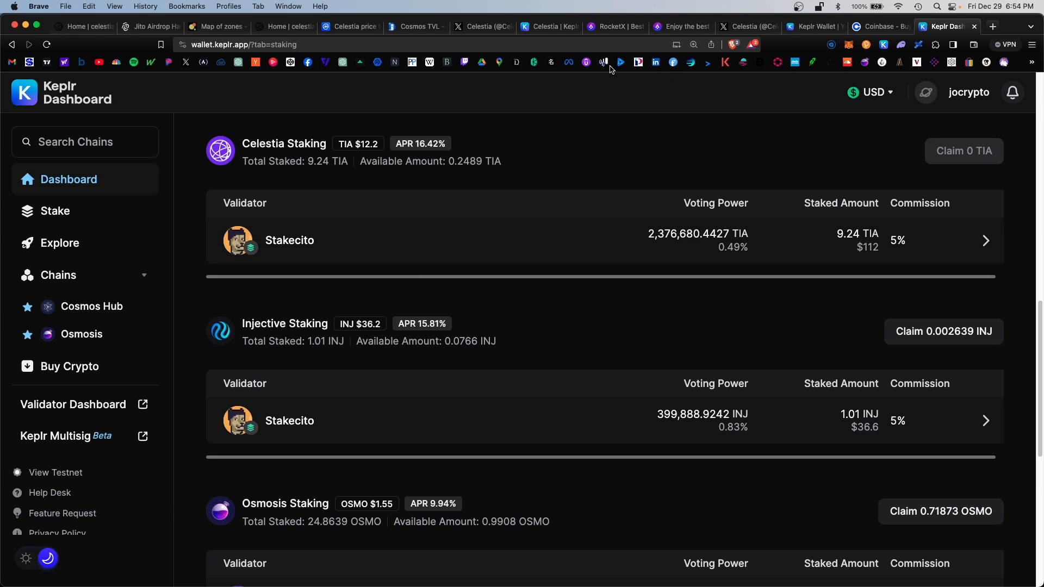
mouse_move(416, 417)
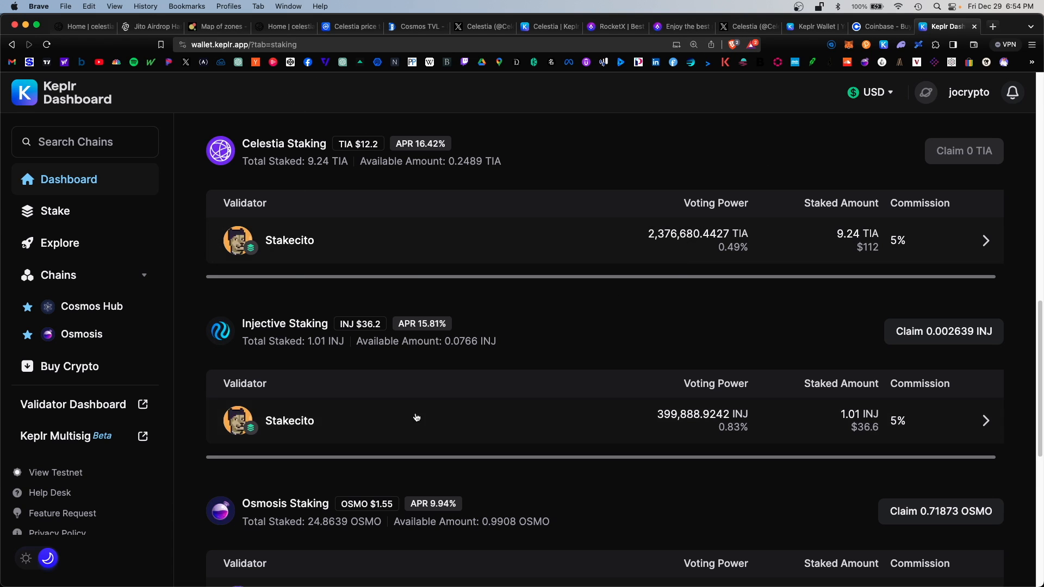
mouse_move(970, 162)
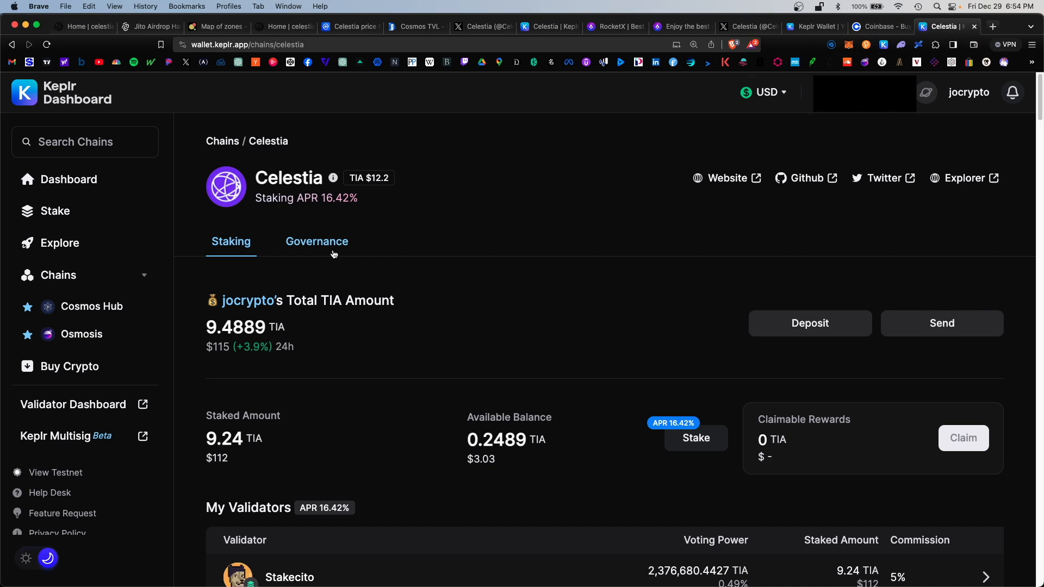
- Show Celestia's governance proposals, which list no past or ongoing records
left_click(317, 241)
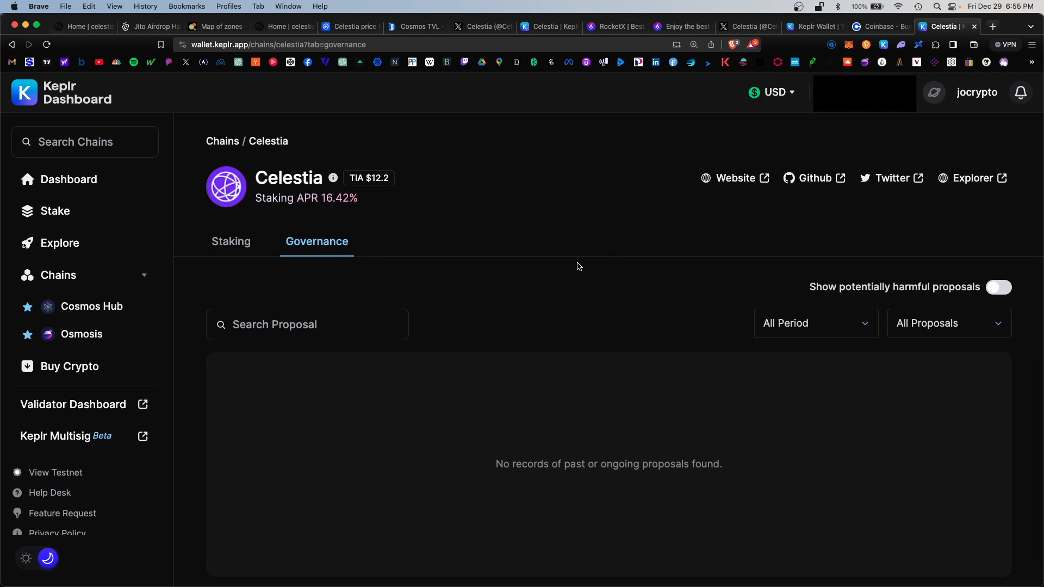
mouse_move(726, 345)
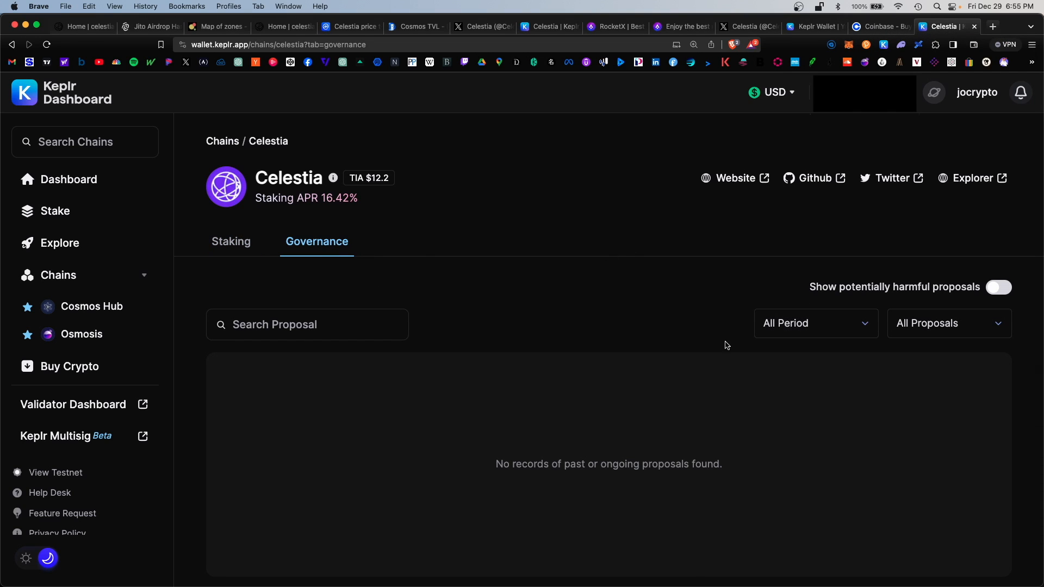
mouse_move(383, 335)
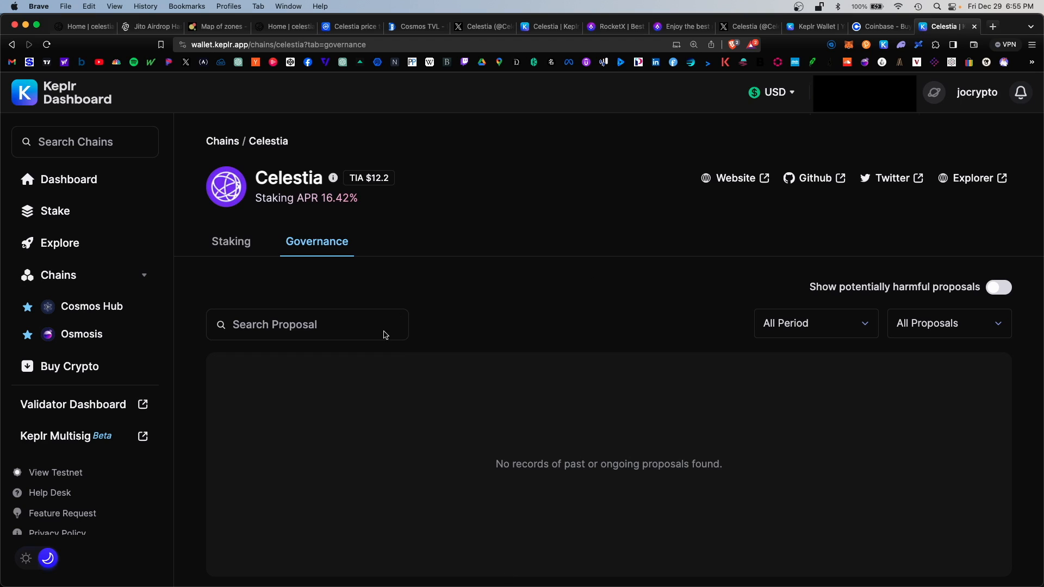
mouse_move(471, 398)
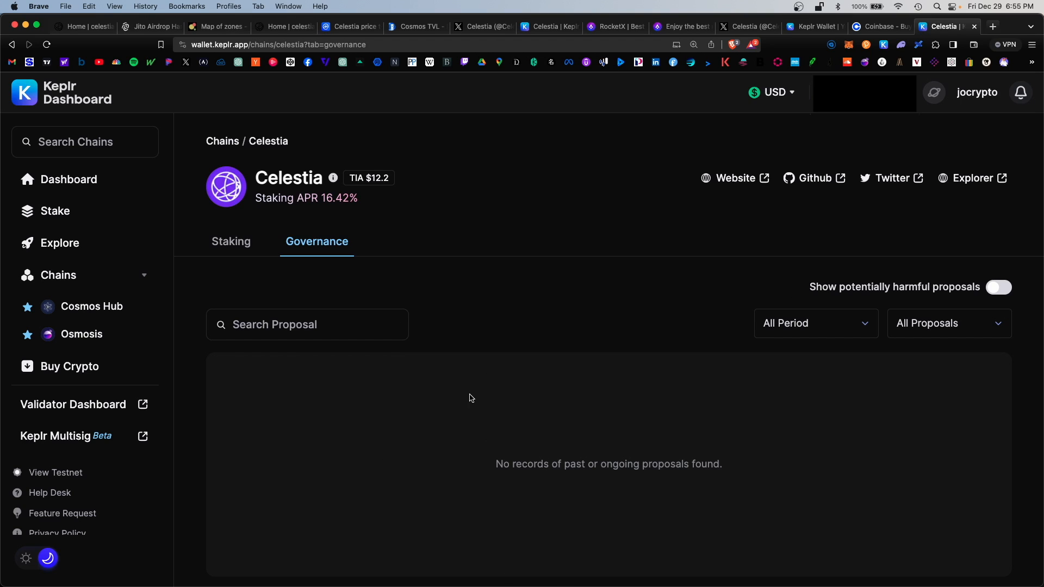
mouse_move(542, 445)
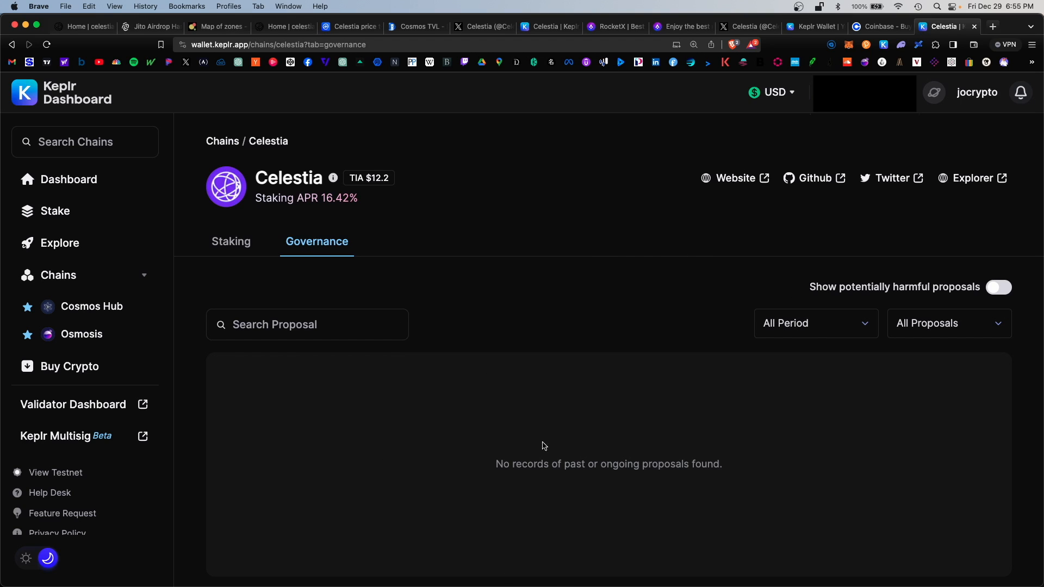
mouse_move(648, 332)
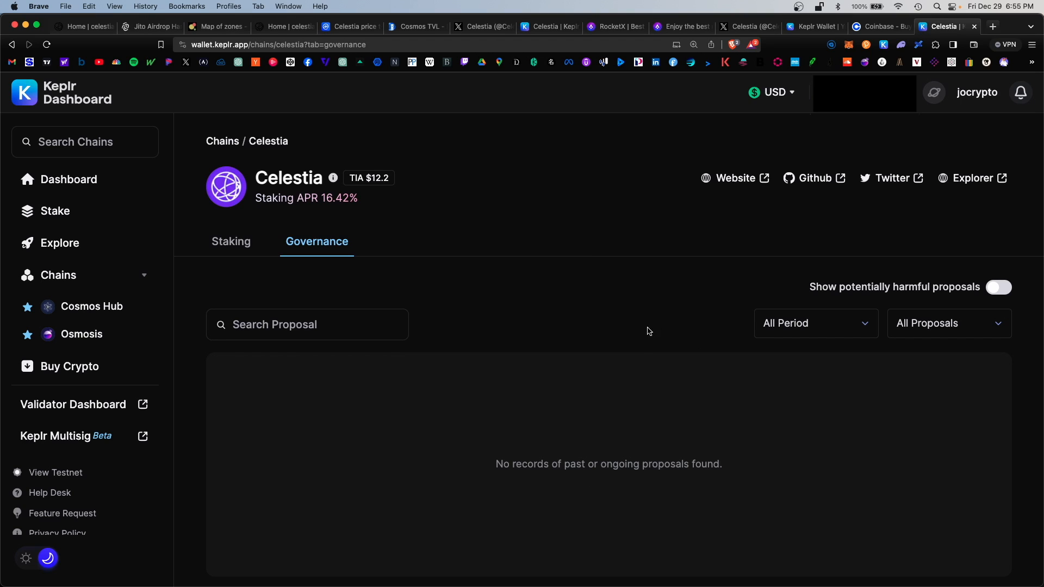
mouse_move(621, 397)
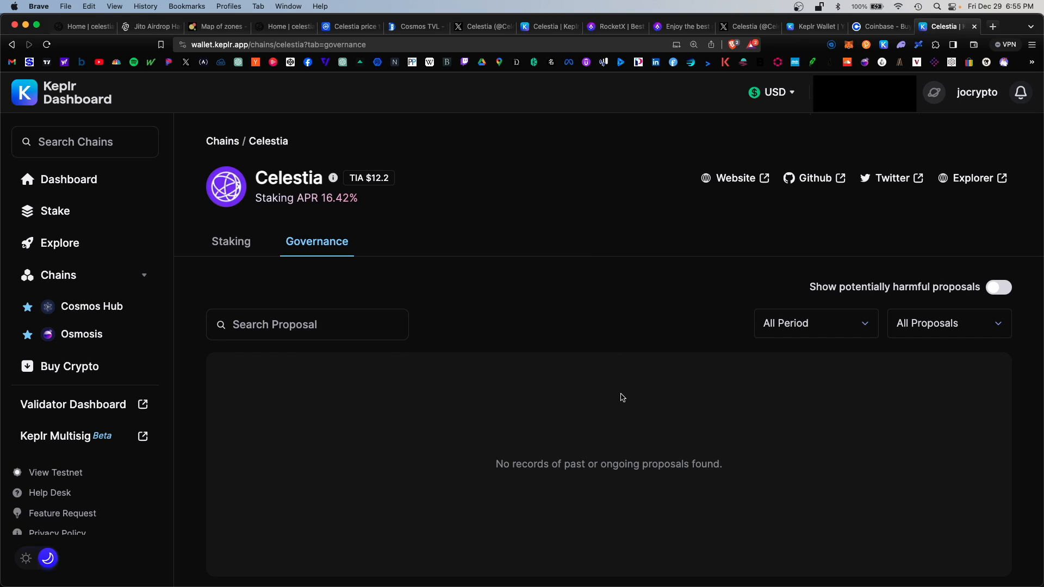
mouse_move(607, 499)
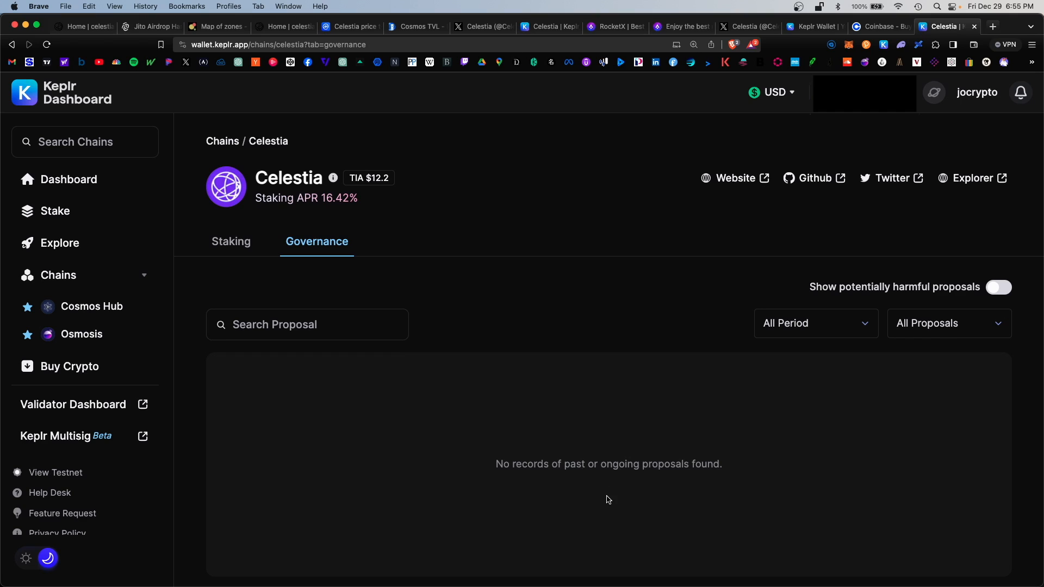
mouse_move(613, 495)
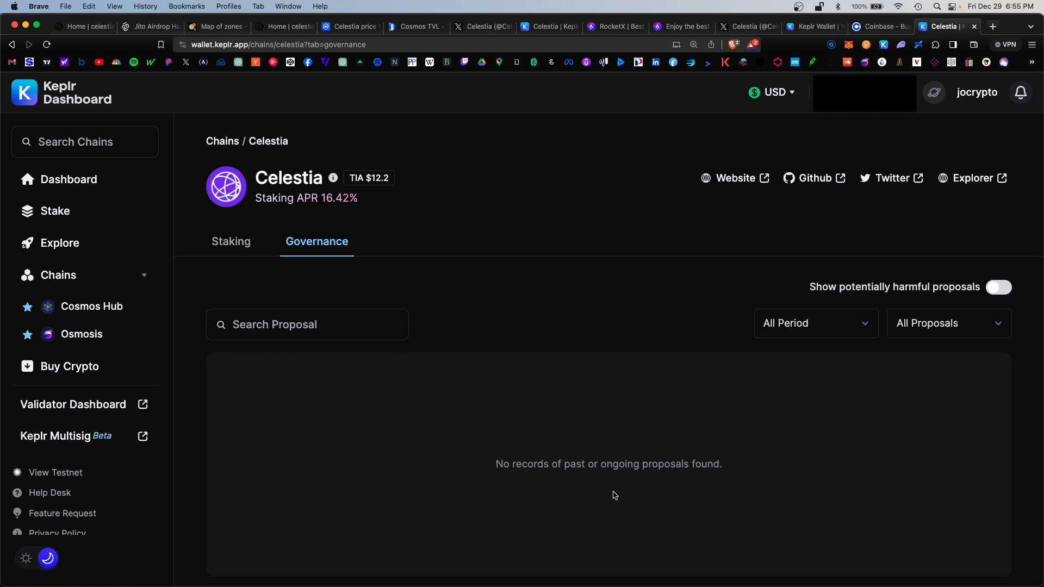
mouse_move(597, 469)
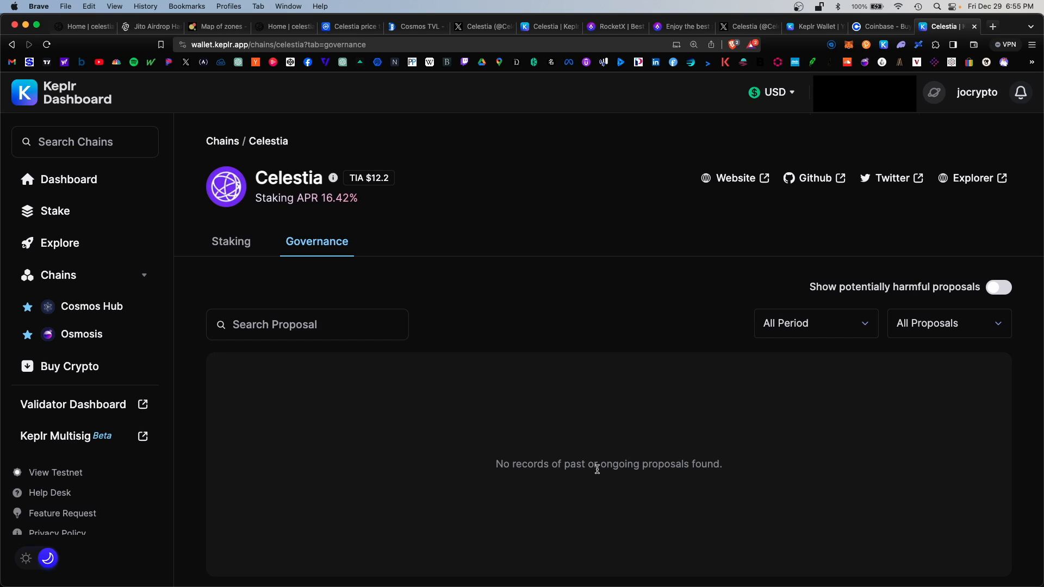
- Check Celestia staking (9.24 TIA staked, 0.2489 available), then view celestia.org's ecosystem page
left_click(231, 240)
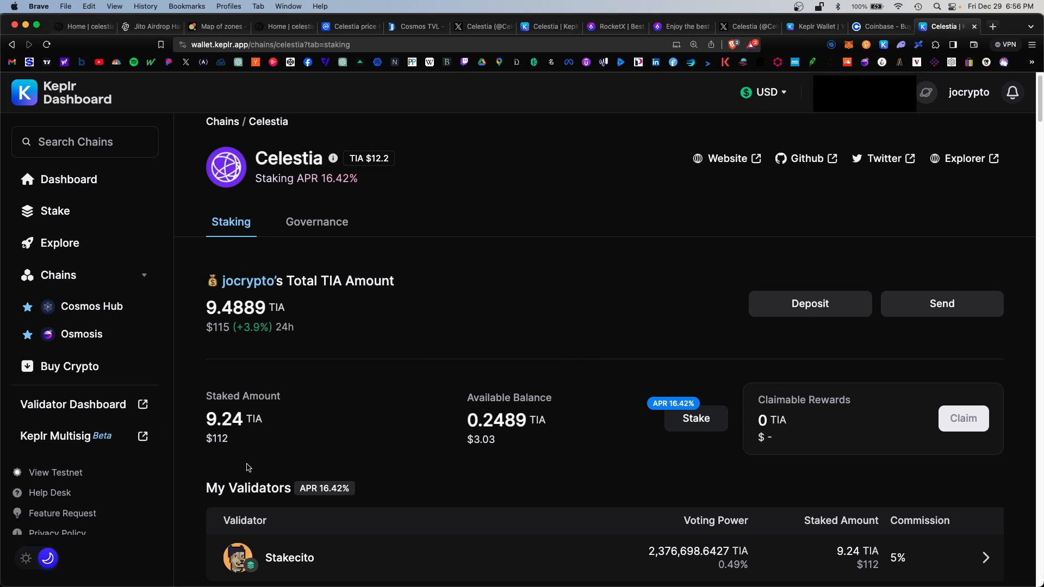
mouse_move(335, 398)
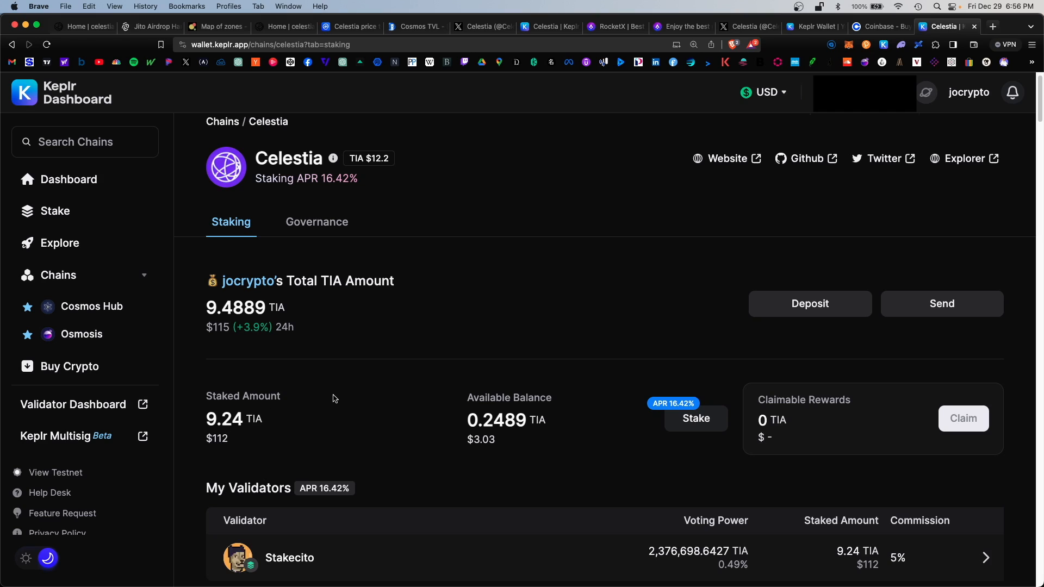
mouse_move(314, 406)
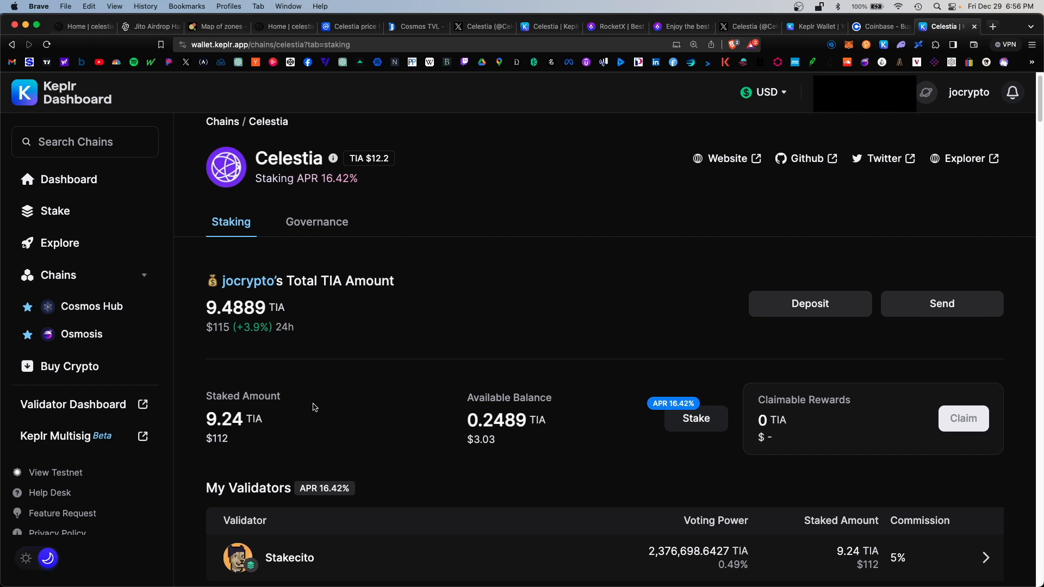
mouse_move(269, 402)
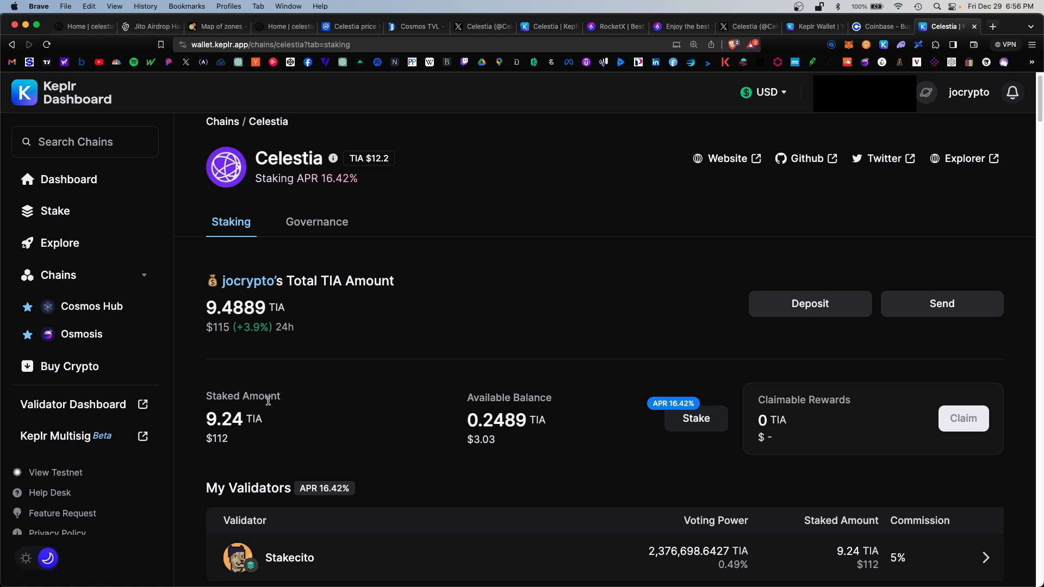
left_click(80, 26)
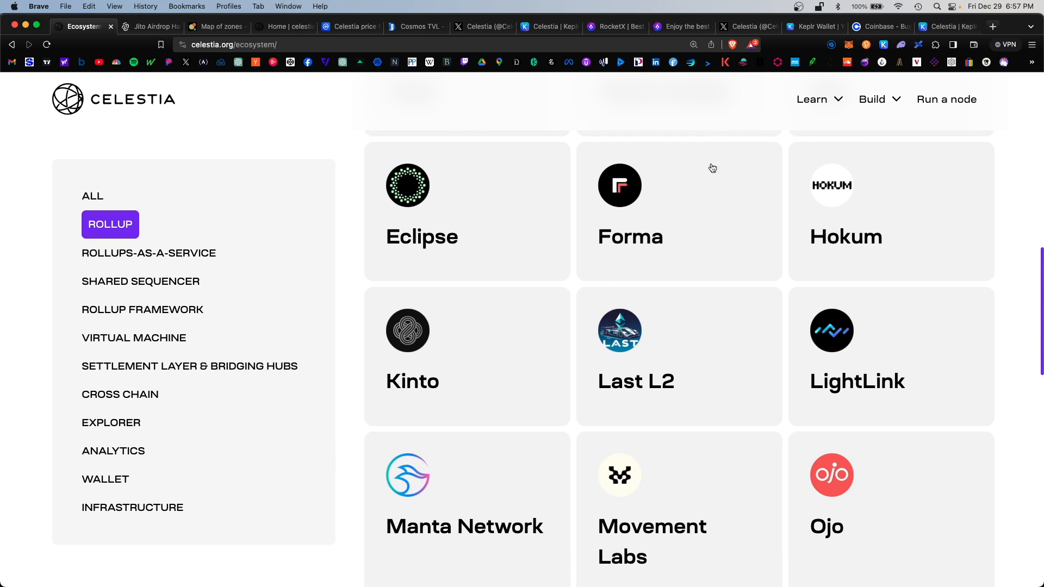
mouse_move(602, 217)
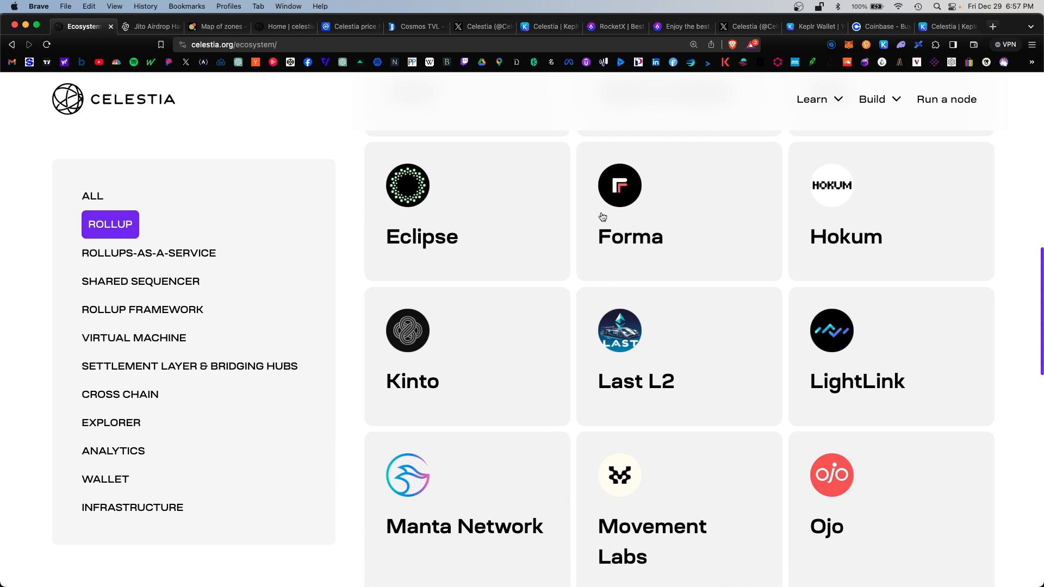
mouse_move(533, 424)
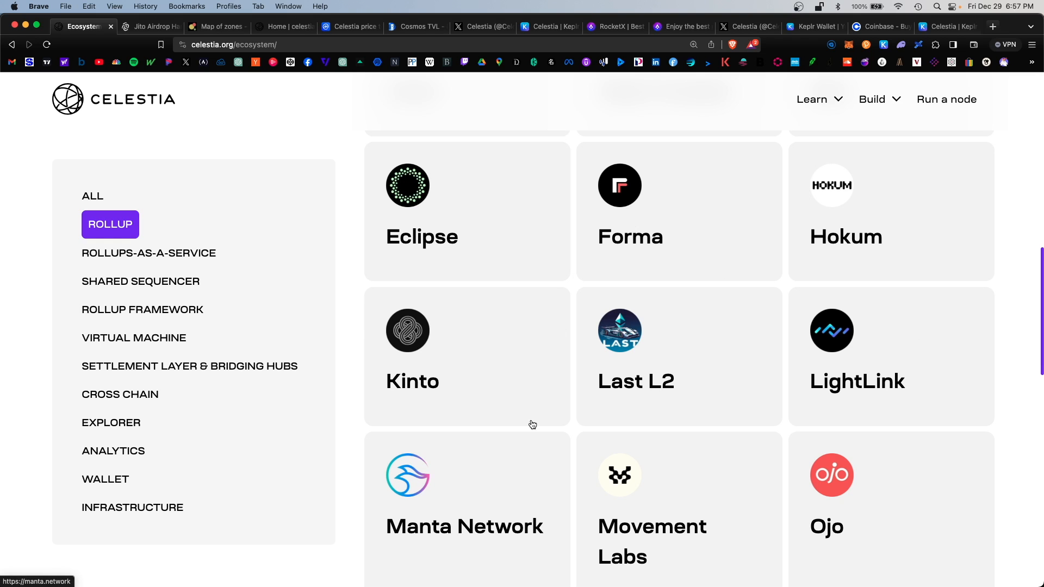
- Browse the CoinMarketCap TIA chart and Celestia's X profile, ending on Map of Zones
left_click(349, 26)
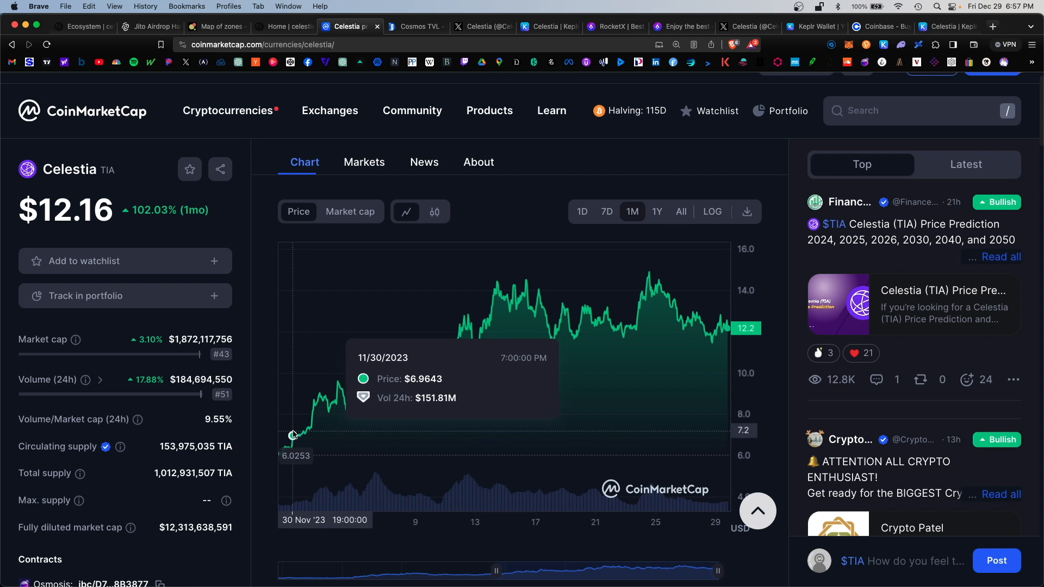
mouse_move(478, 345)
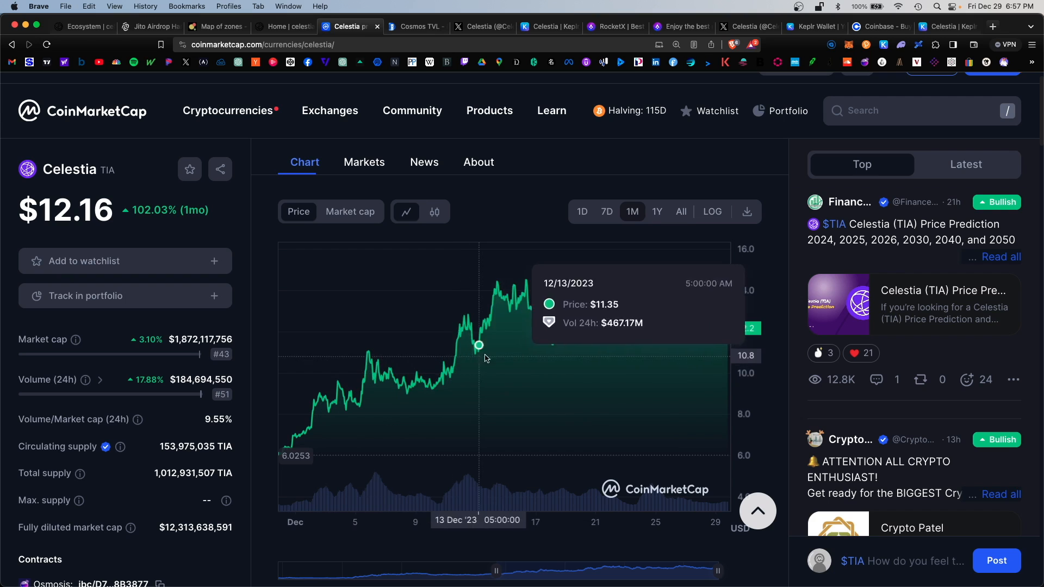
left_click(479, 26)
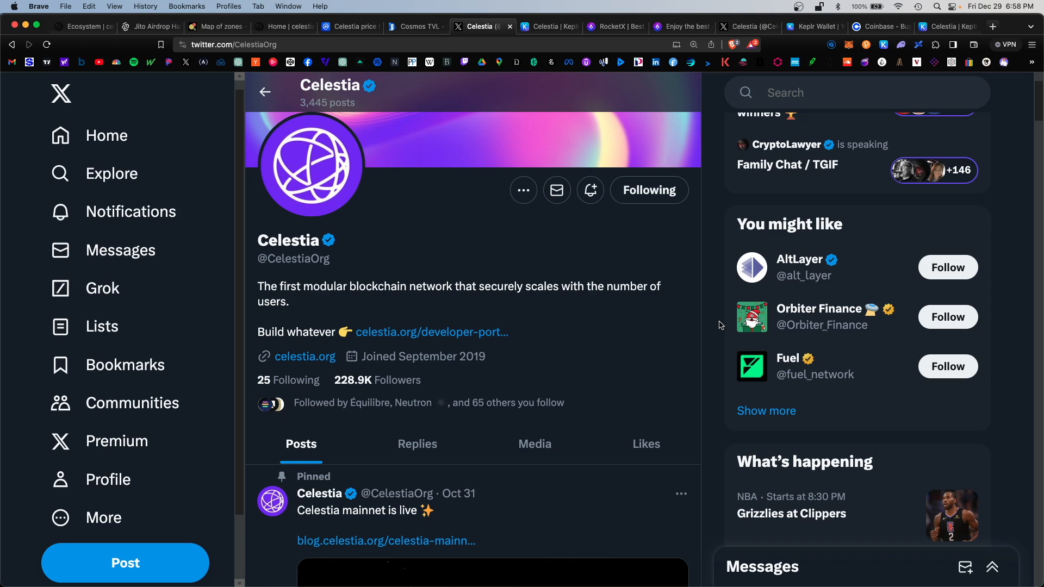
left_click(214, 26)
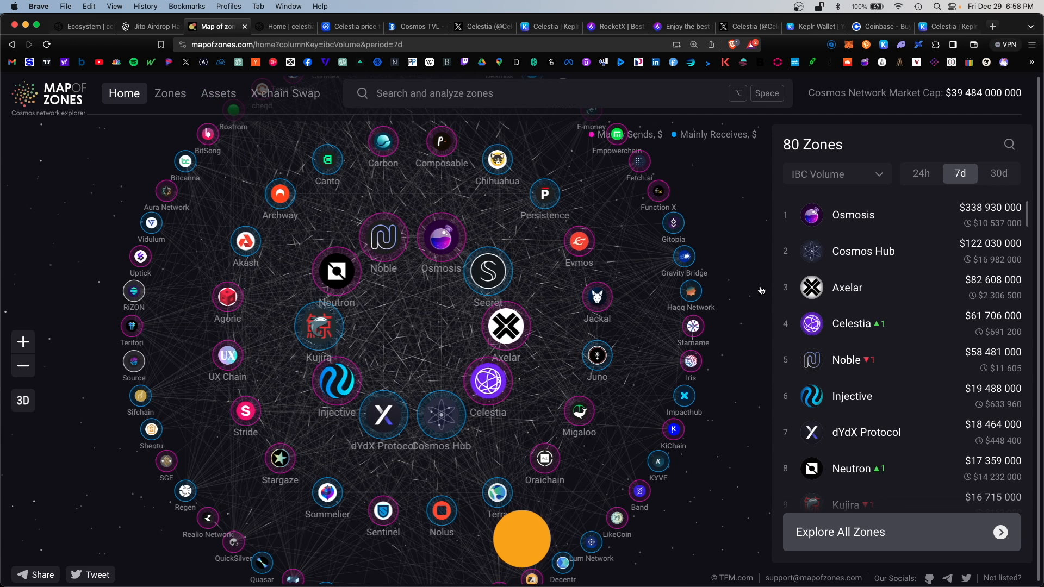